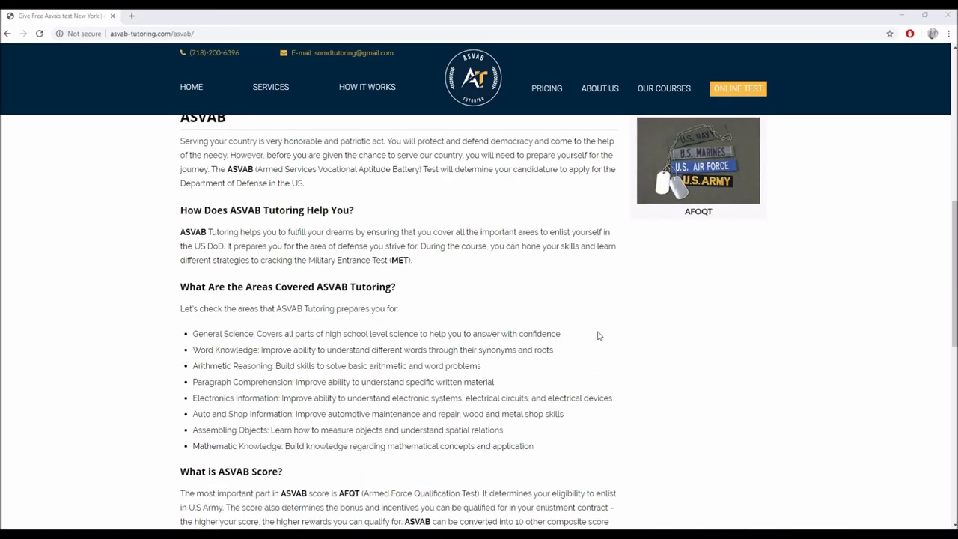
Scroll through the ASVAB course page to review its intro and the tutoring areas covered
scroll(up, 3)
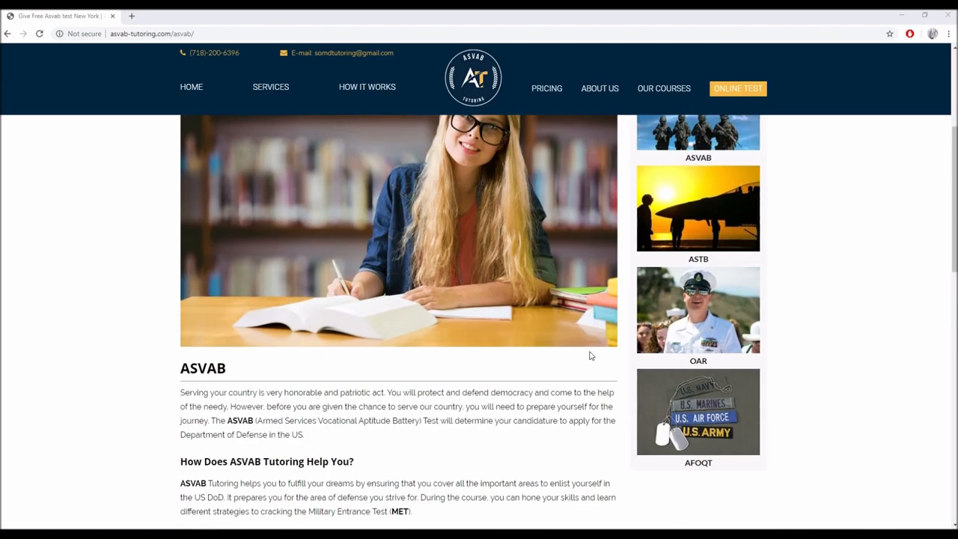
scroll(up, 3)
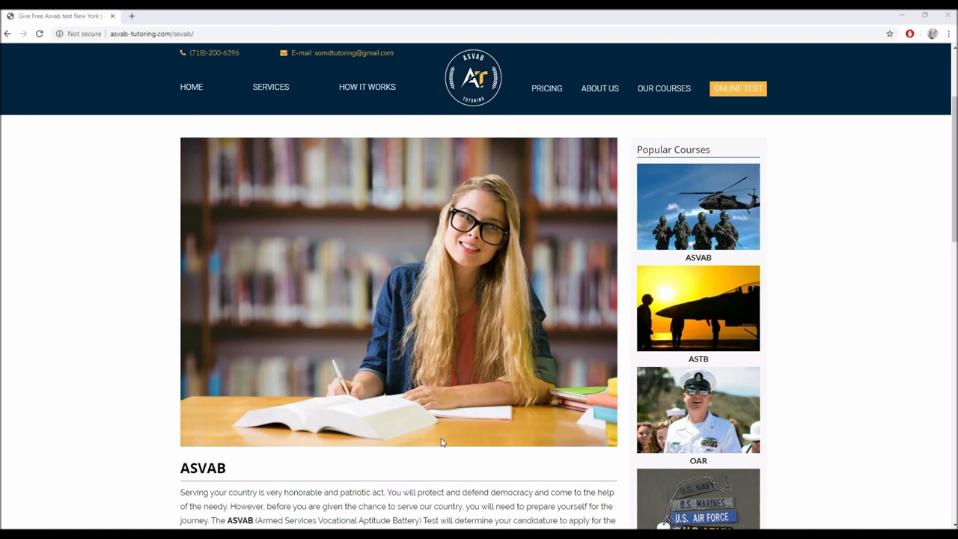
mouse_move(302, 491)
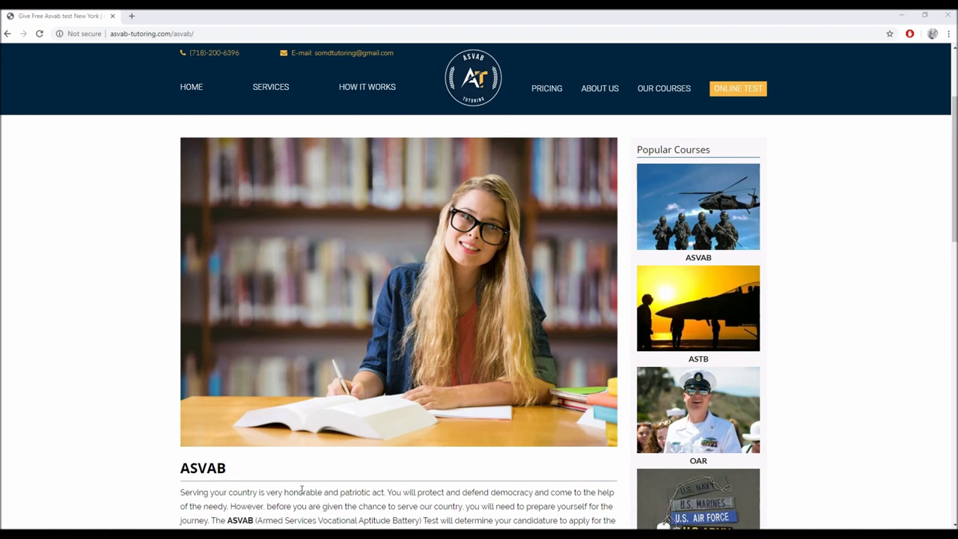
scroll(down, 3)
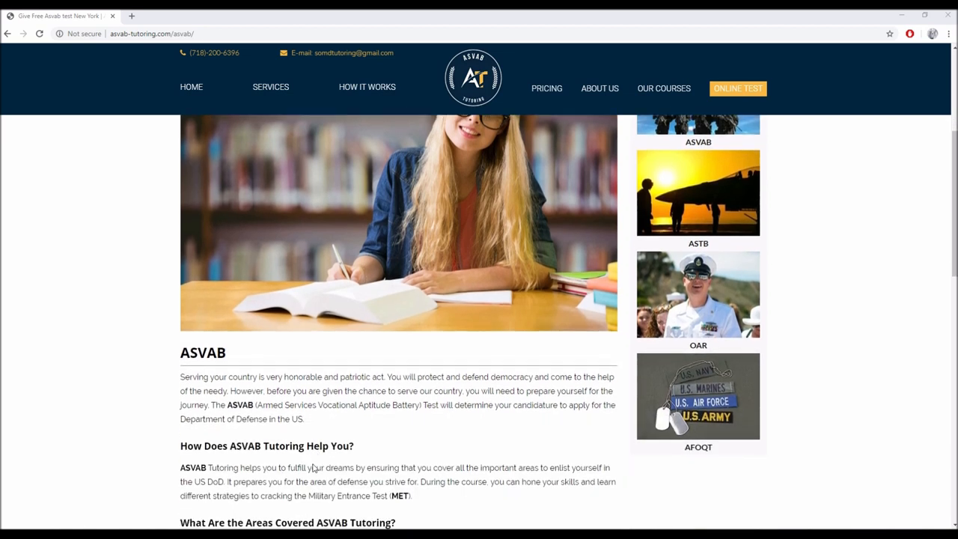
scroll(down, 3)
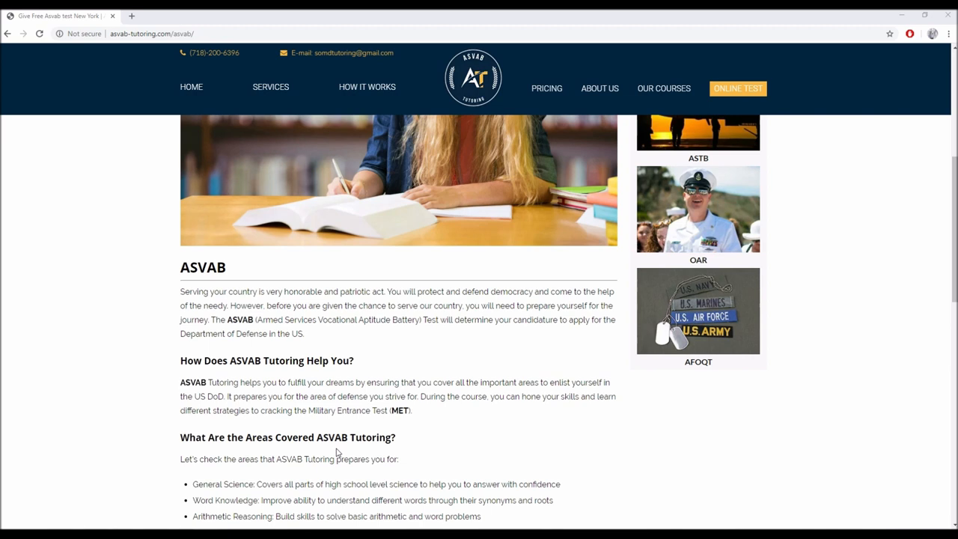
mouse_move(359, 371)
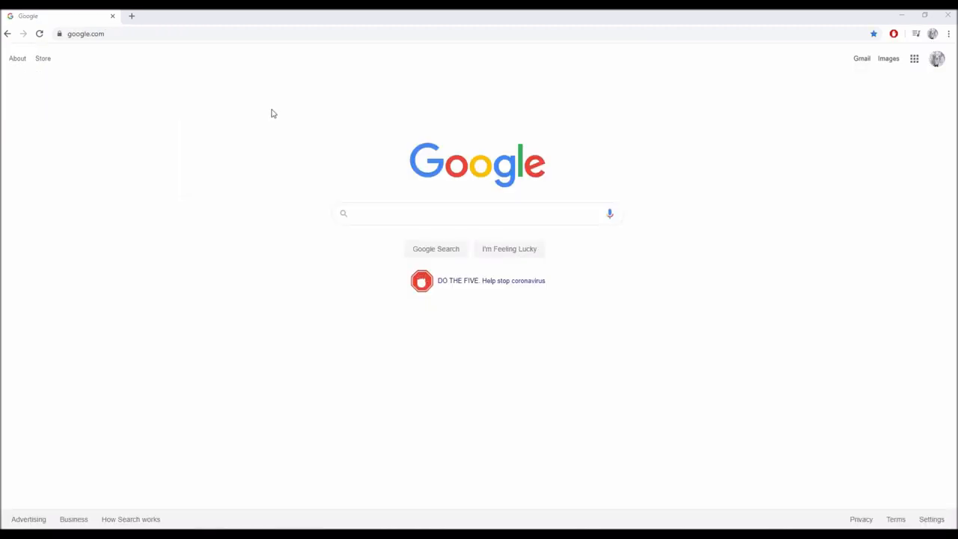
Return to the ASVAB Tutoring home page and enter the Online Test Series portal listing six practice tests
click(113, 33)
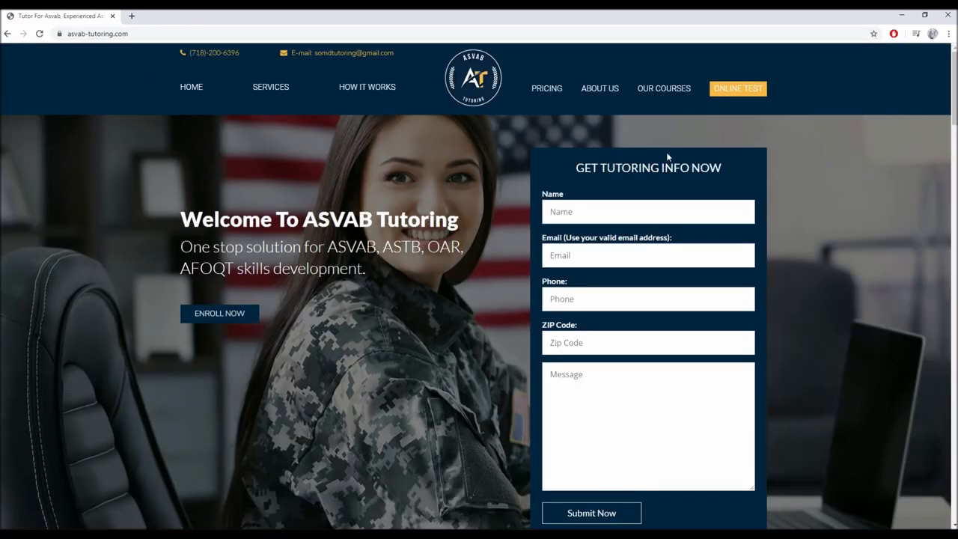
click(736, 88)
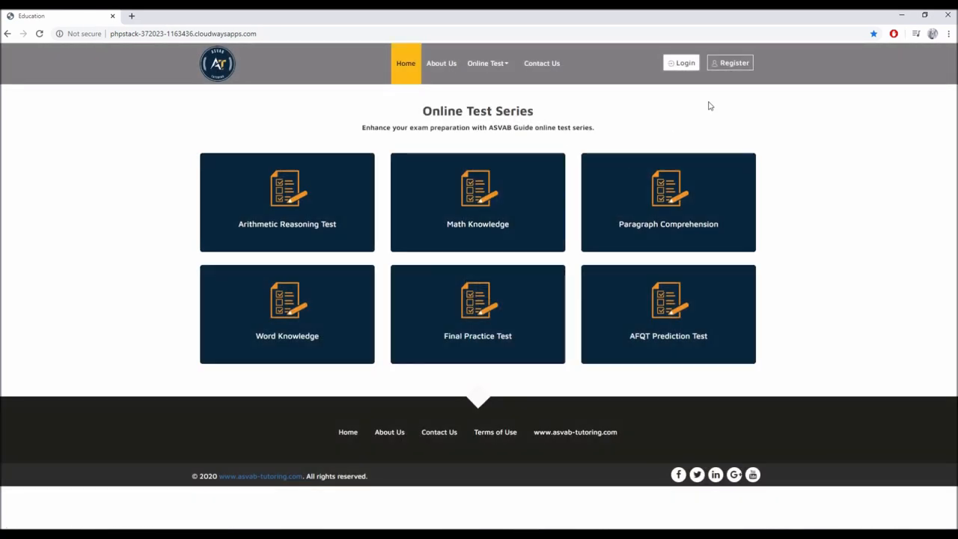
Bring up the Register page showing the empty sign-up form with name, email, mobile and password fields
click(730, 63)
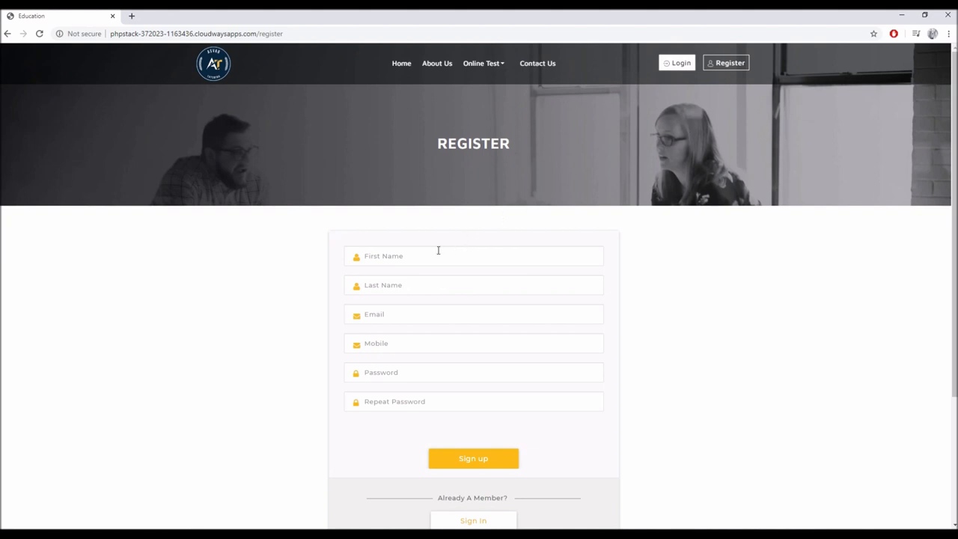
scroll(down, 3)
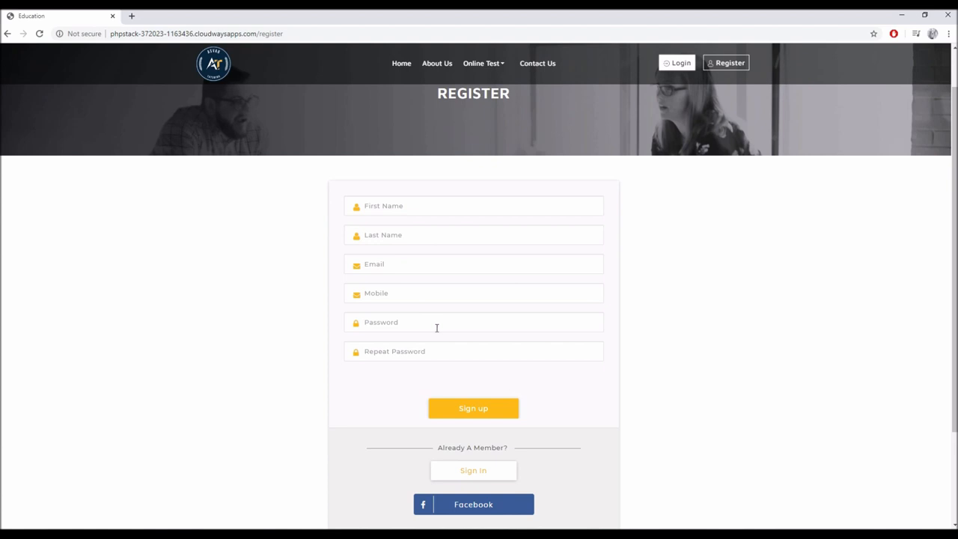
click(473, 408)
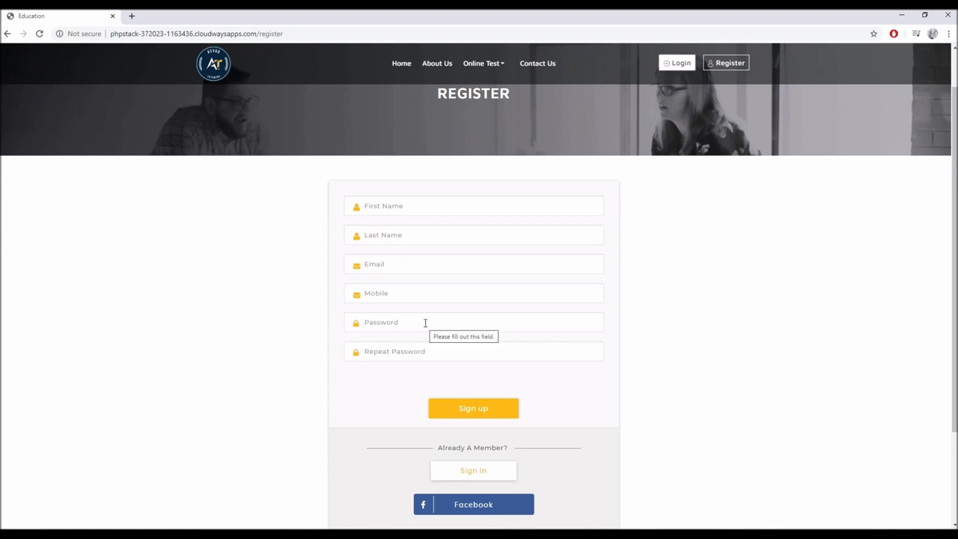
mouse_move(479, 321)
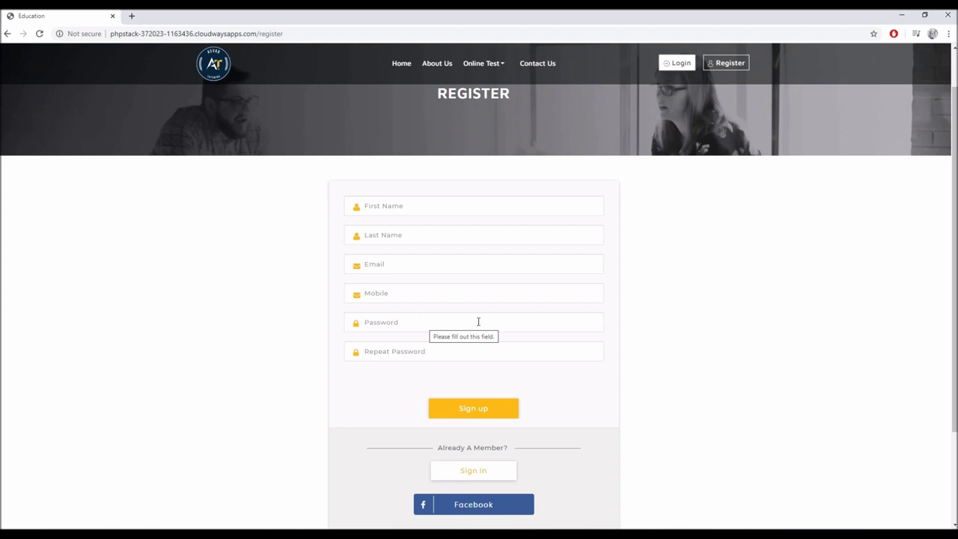
mouse_move(536, 255)
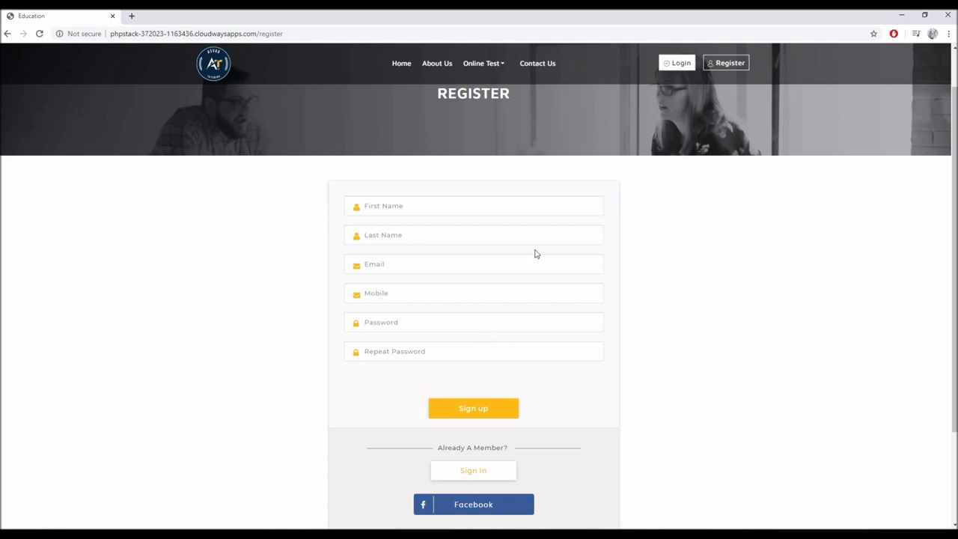
mouse_move(558, 404)
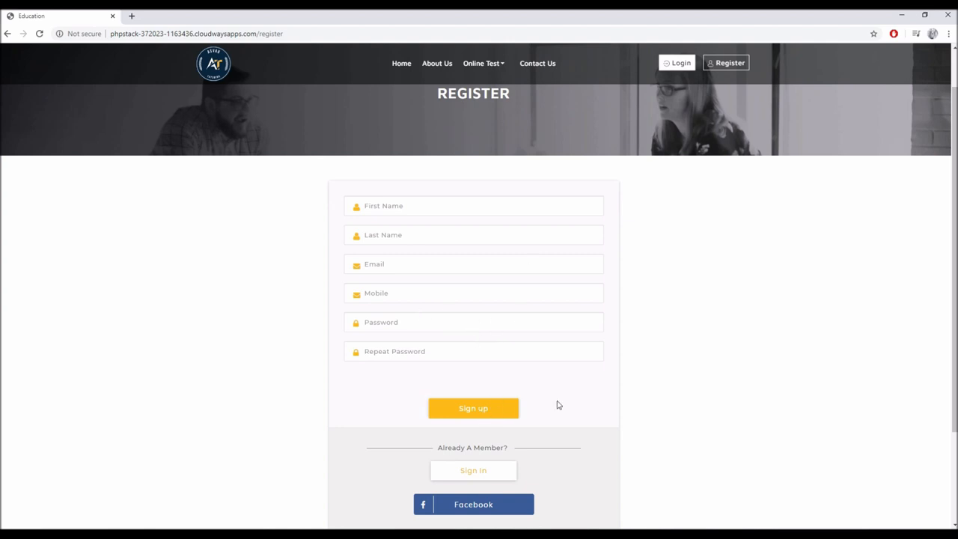
mouse_move(700, 210)
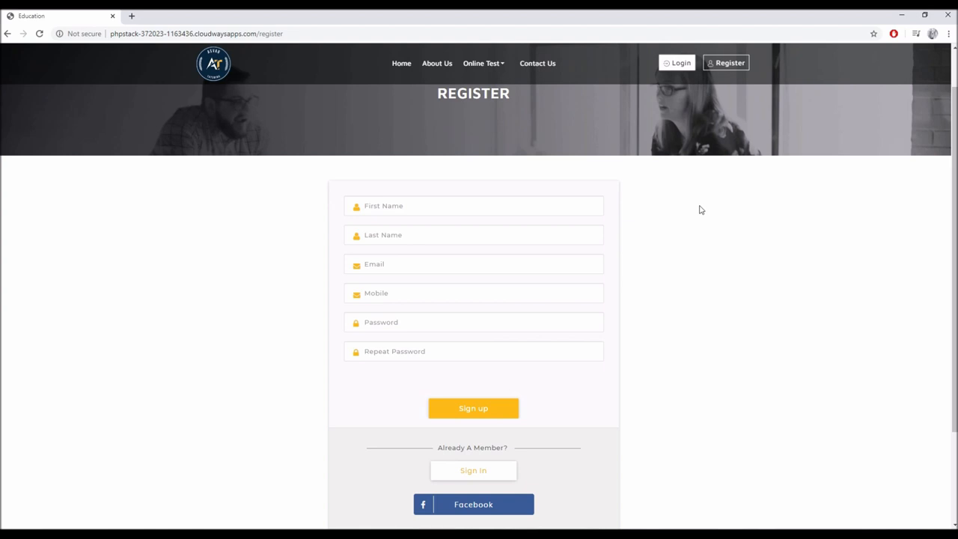
mouse_move(681, 63)
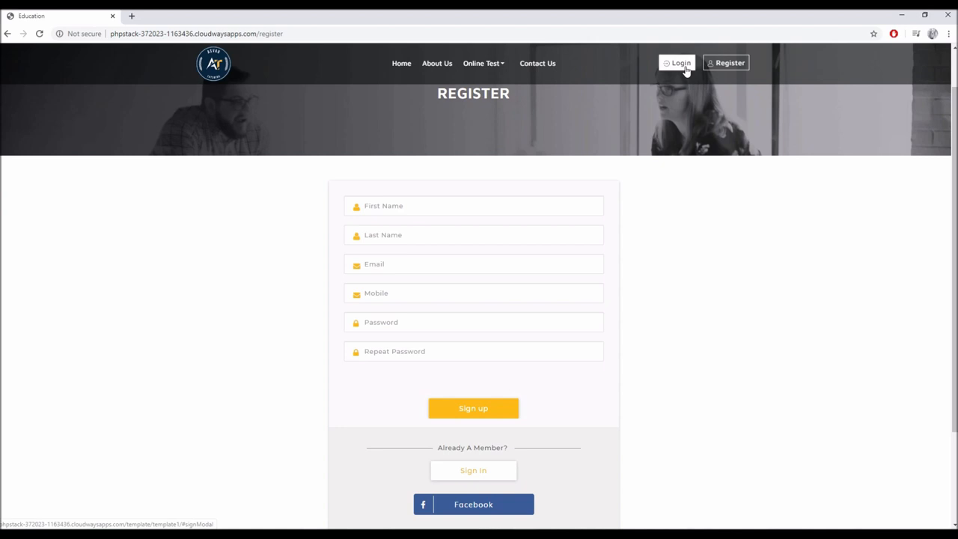
click(676, 63)
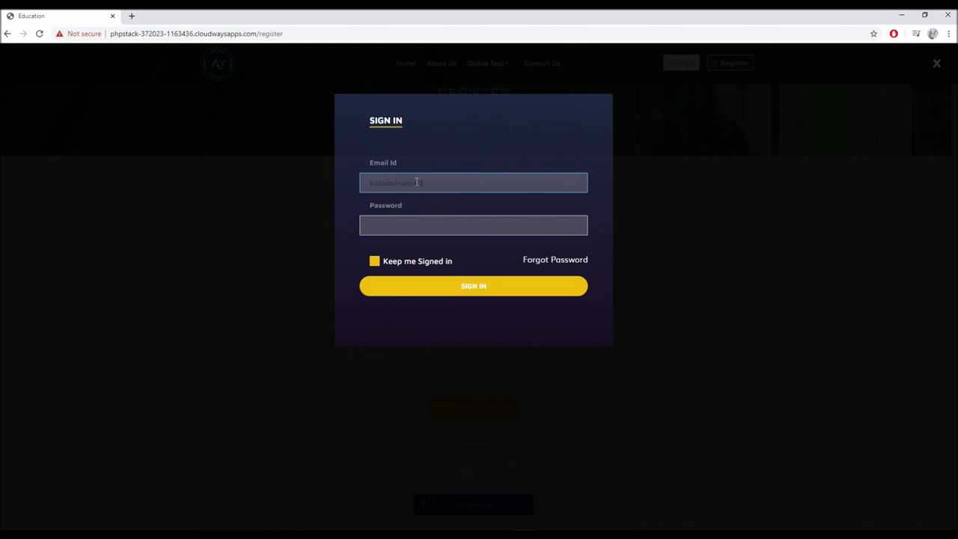
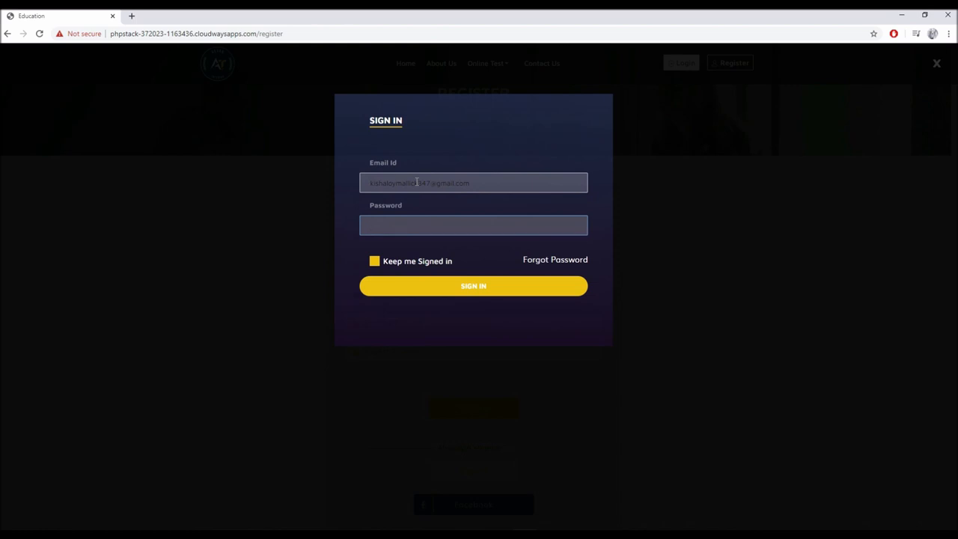
text(password)
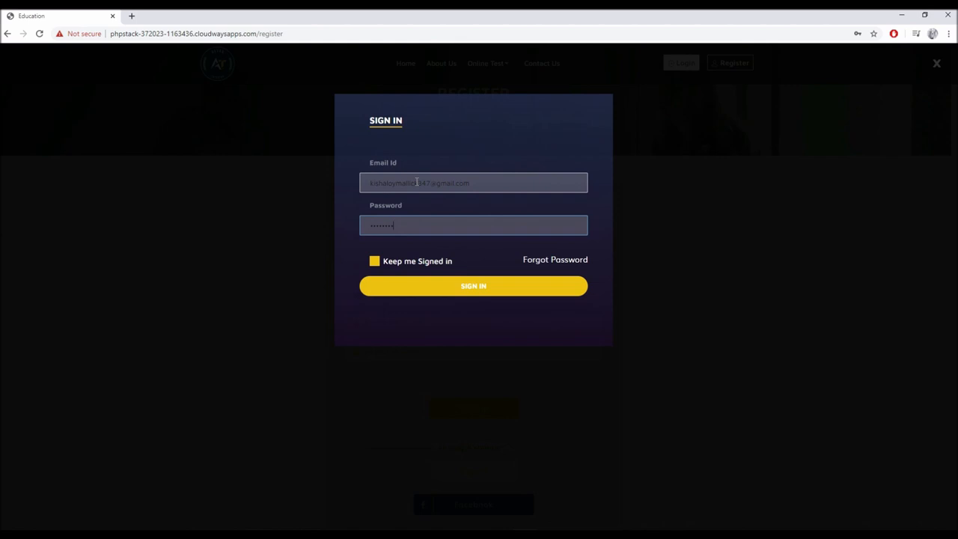
click(473, 284)
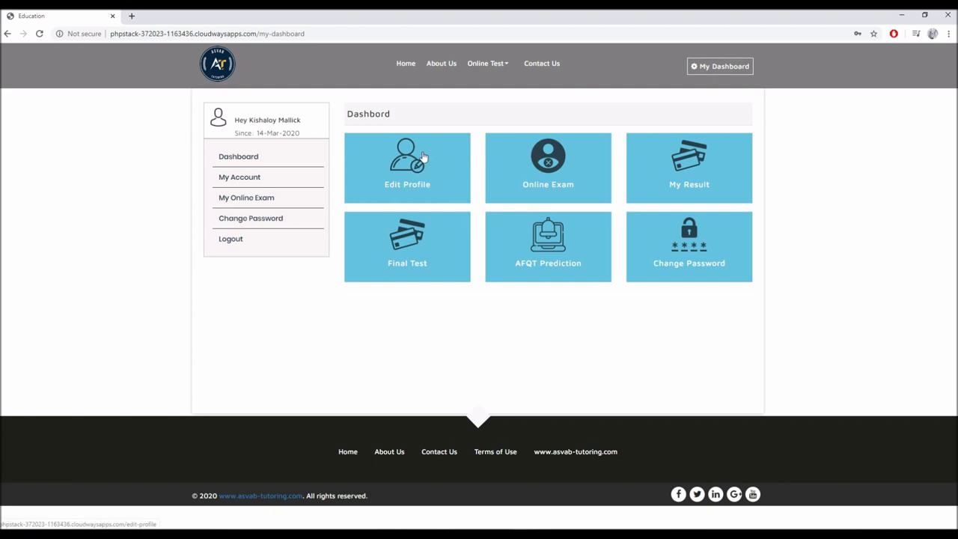
mouse_move(689, 168)
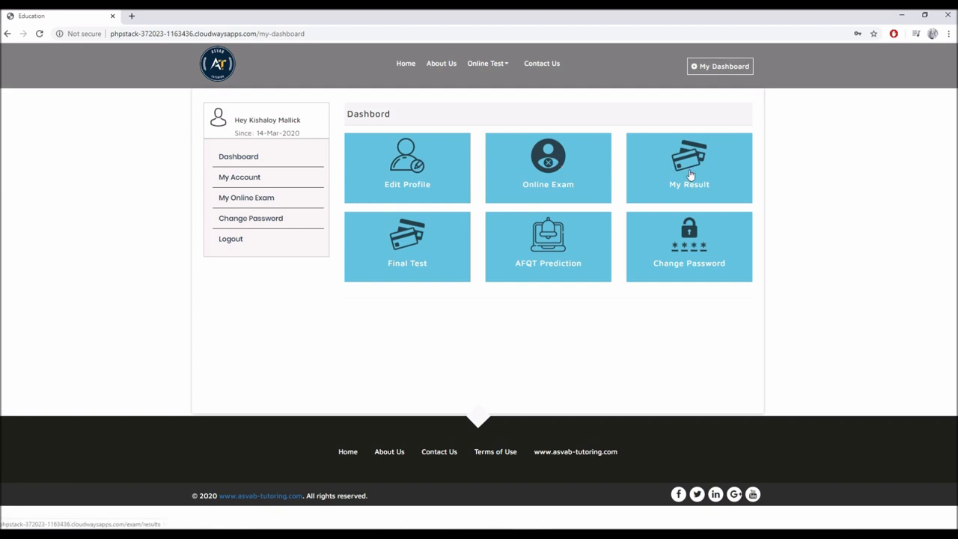
mouse_move(547, 167)
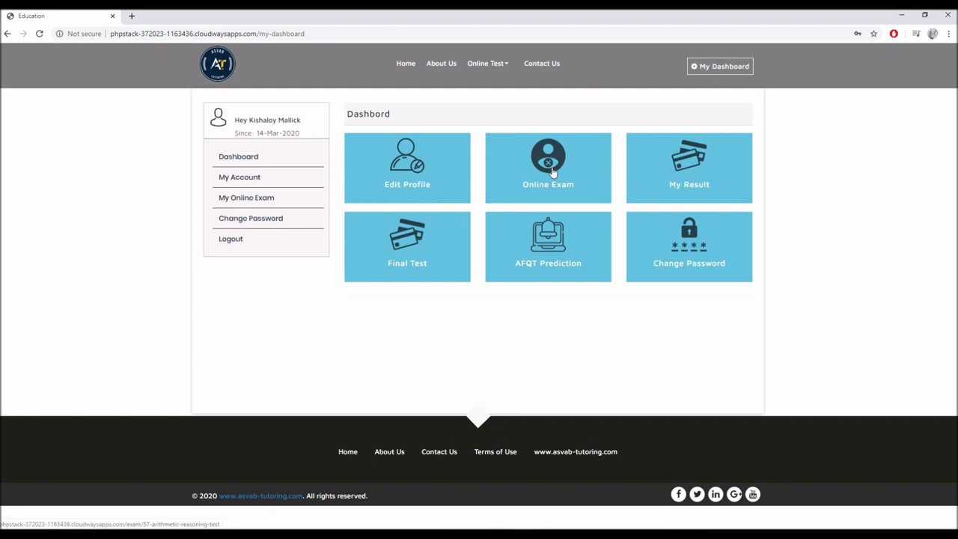
mouse_move(636, 269)
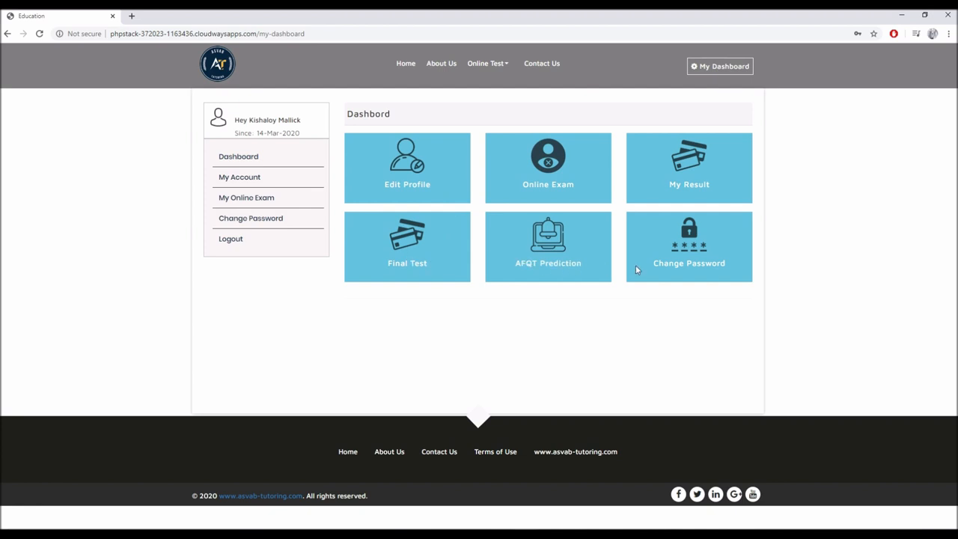
mouse_move(580, 239)
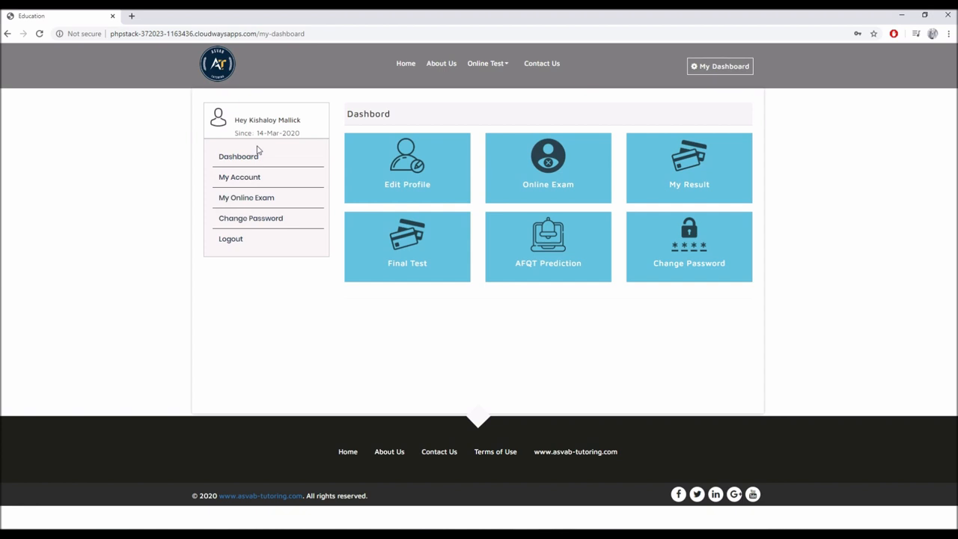
mouse_move(246, 197)
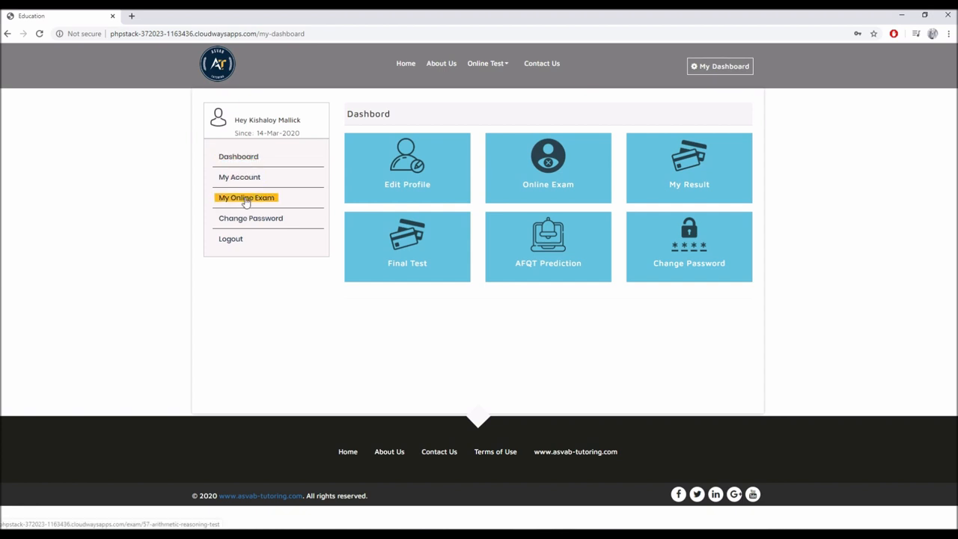
Browse the Math Knowledge, Paragraph Comprehension and Word Knowledge lesson lists, then show the Arithmetic Reasoning Test lessons
click(246, 198)
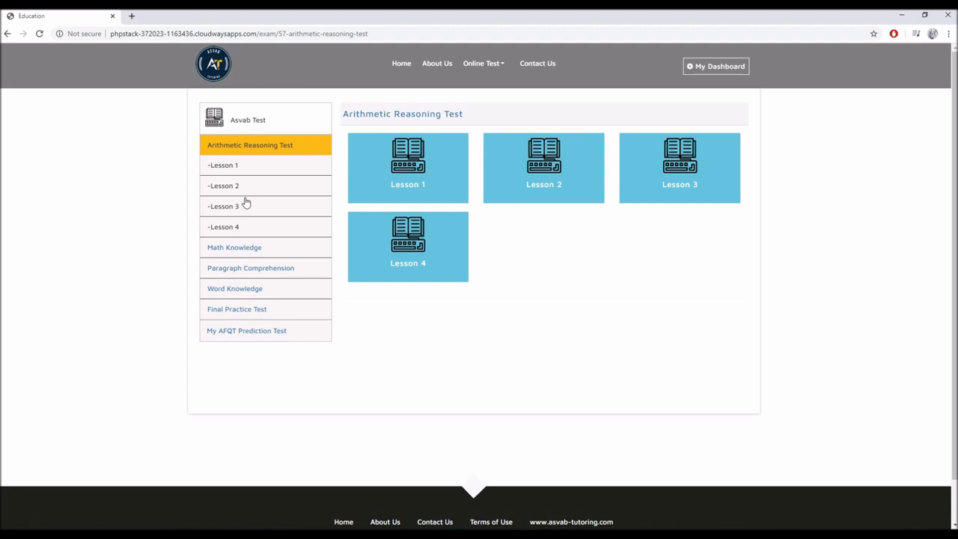
mouse_move(283, 126)
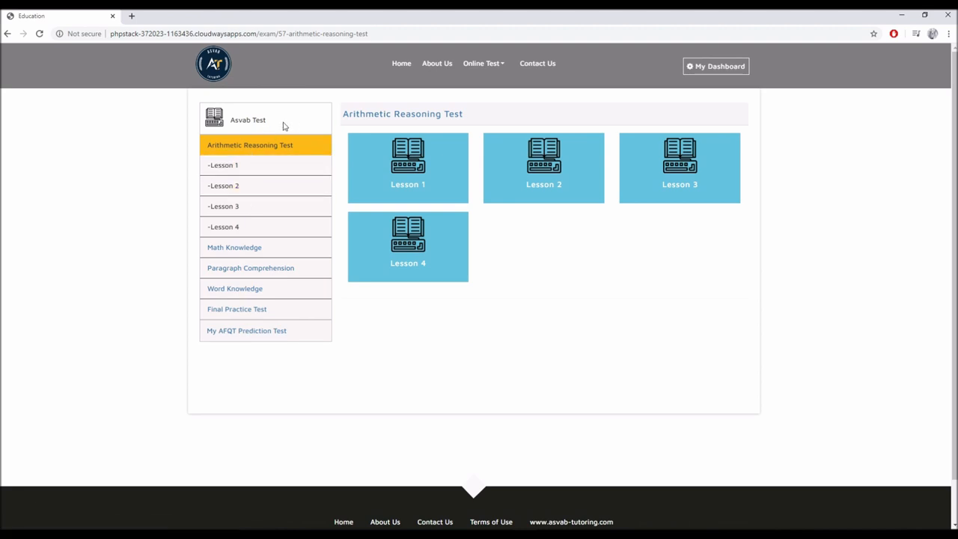
mouse_move(262, 150)
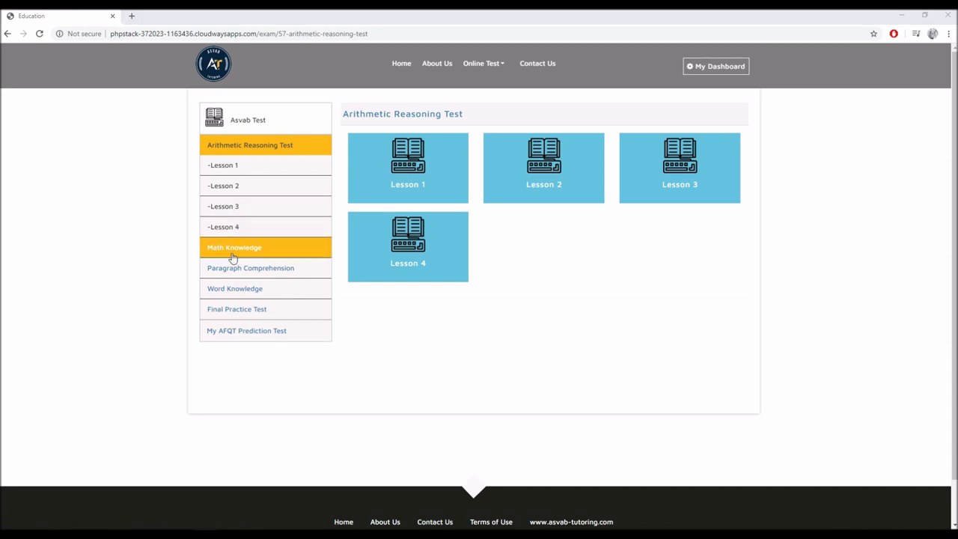
click(233, 247)
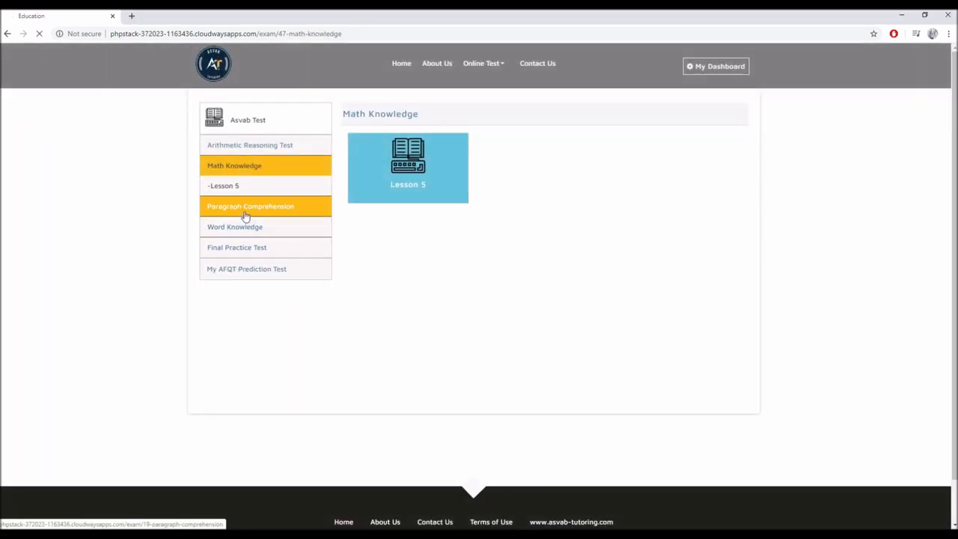
click(251, 206)
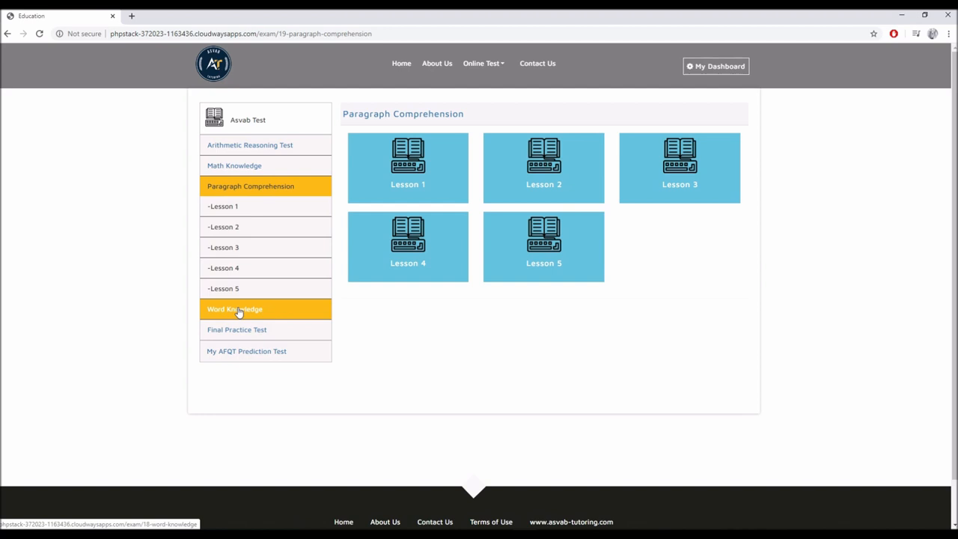
click(233, 308)
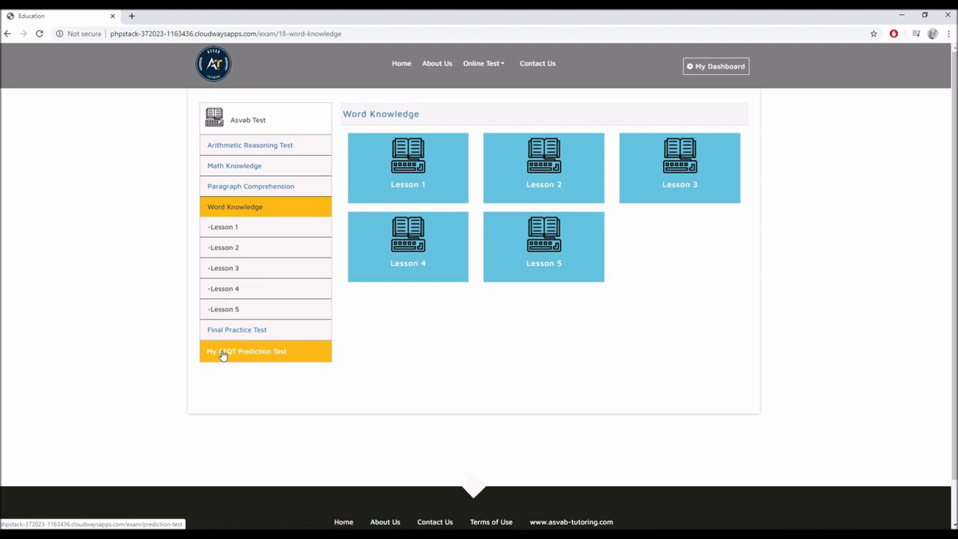
mouse_move(250, 144)
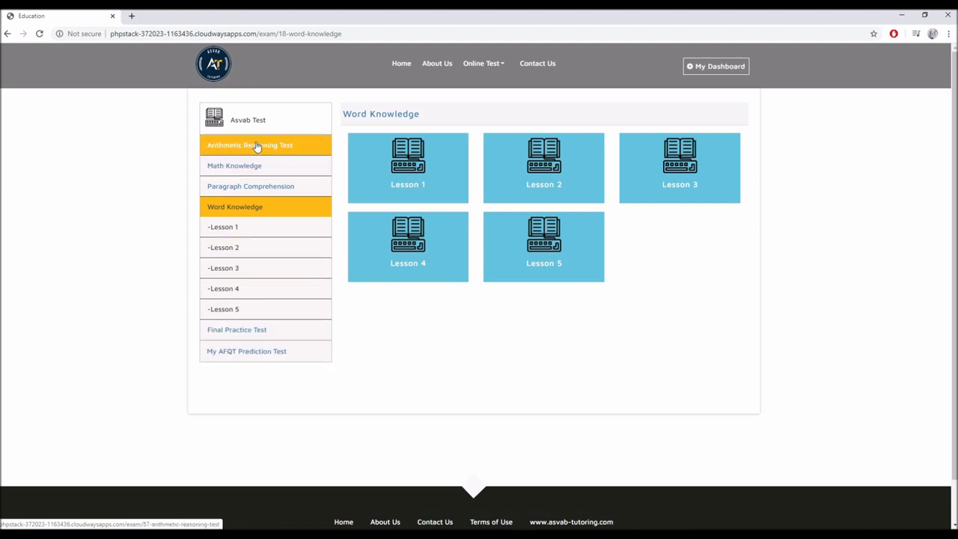
mouse_move(250, 165)
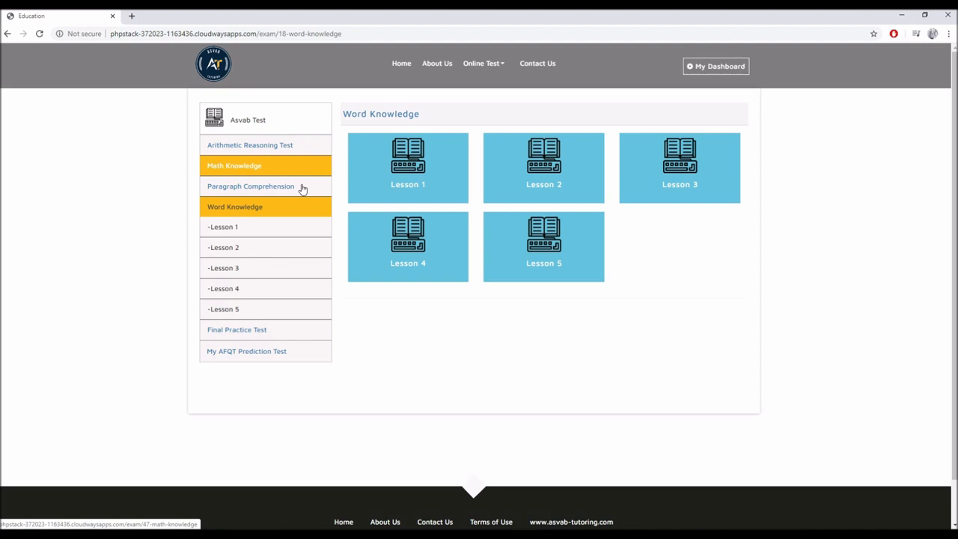
mouse_move(276, 165)
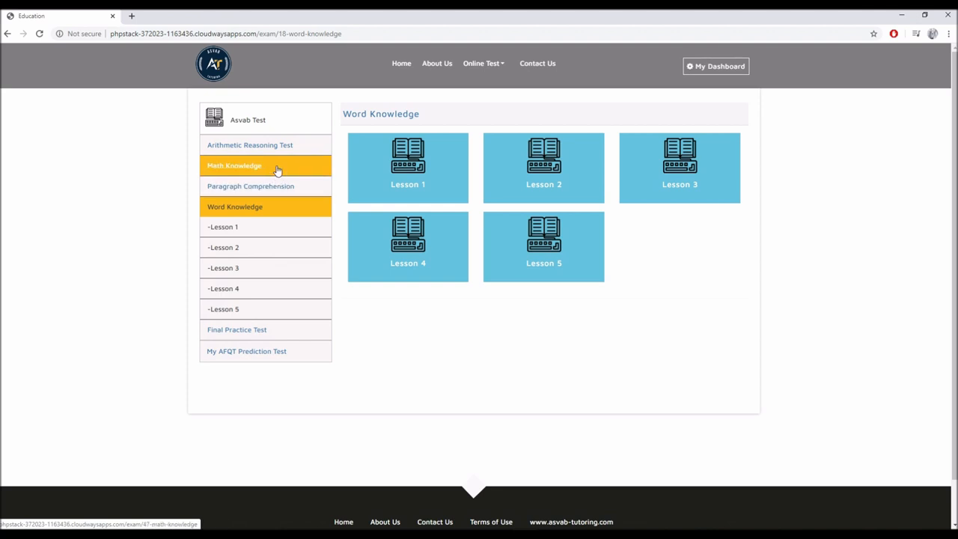
mouse_move(248, 143)
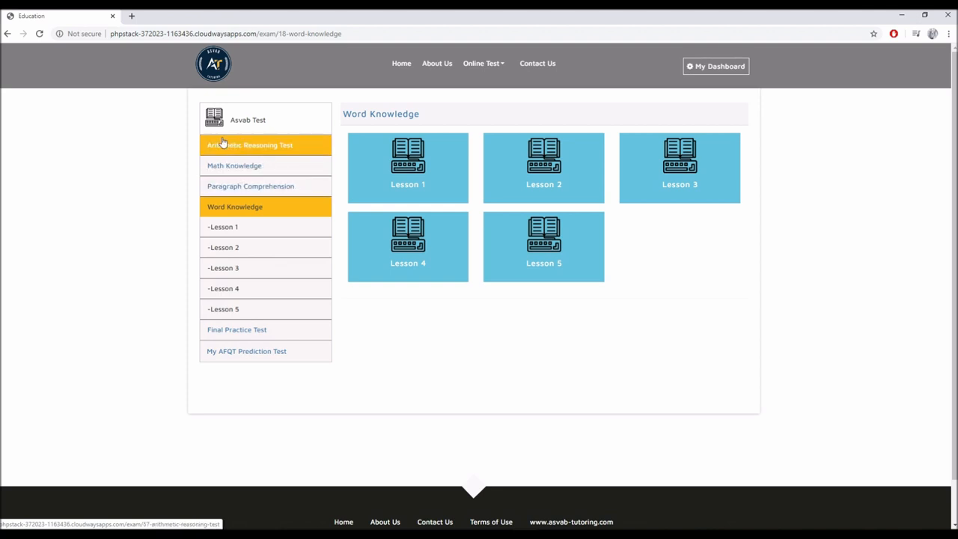
mouse_move(281, 144)
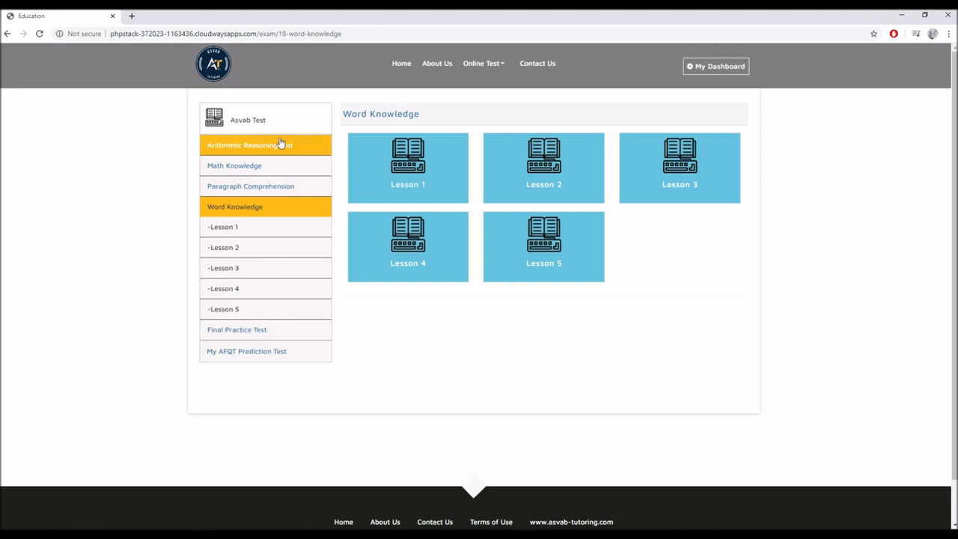
click(249, 143)
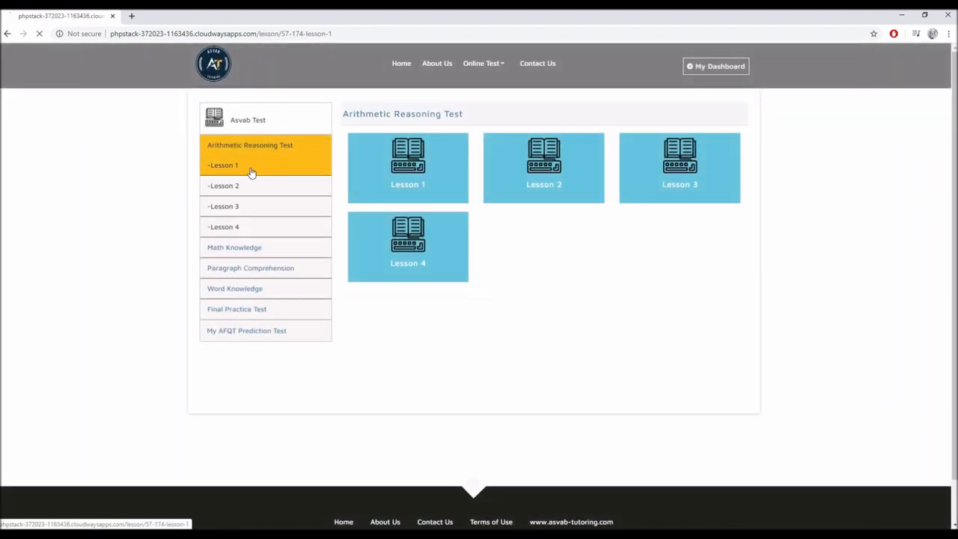
Preview the addition and subtraction video in Arithmetic Reasoning Lesson 1, pausing and closing it
click(223, 165)
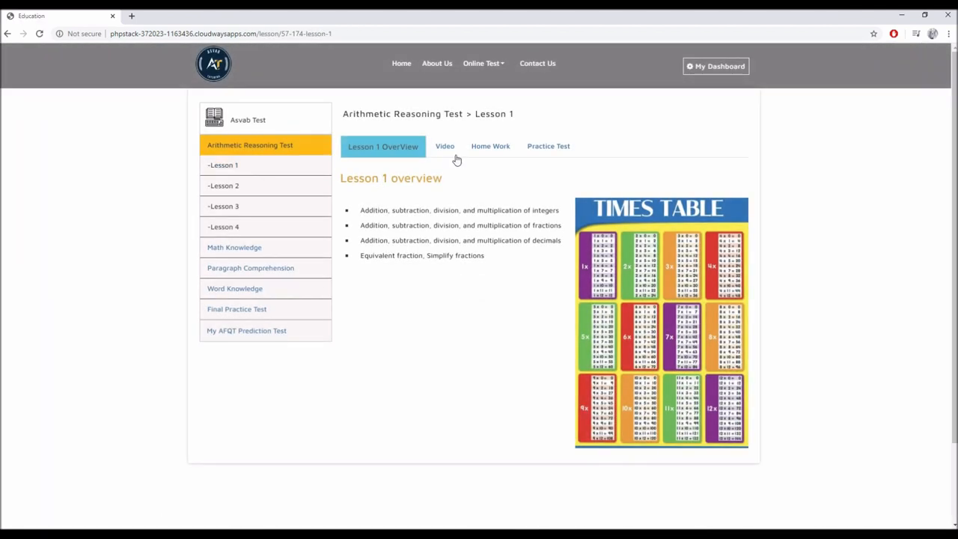
click(445, 147)
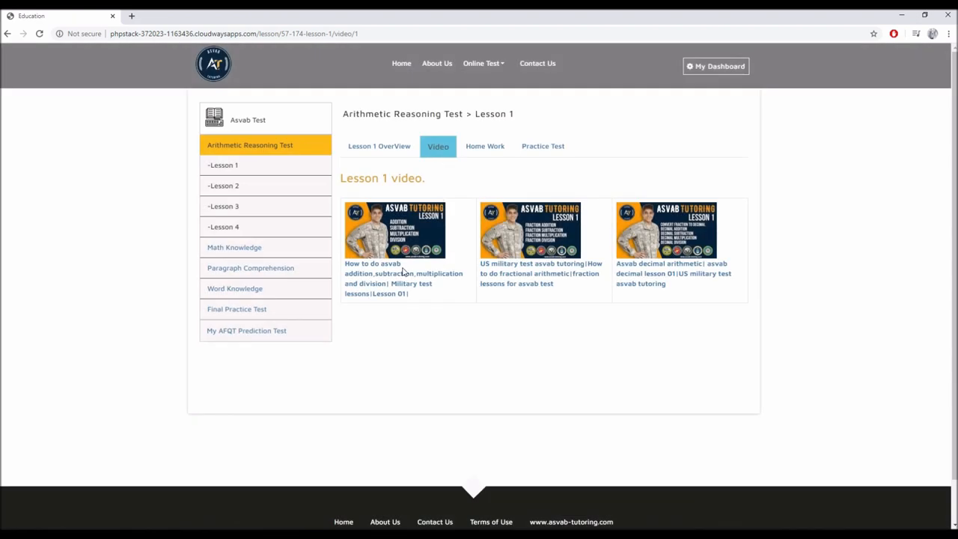
mouse_move(396, 277)
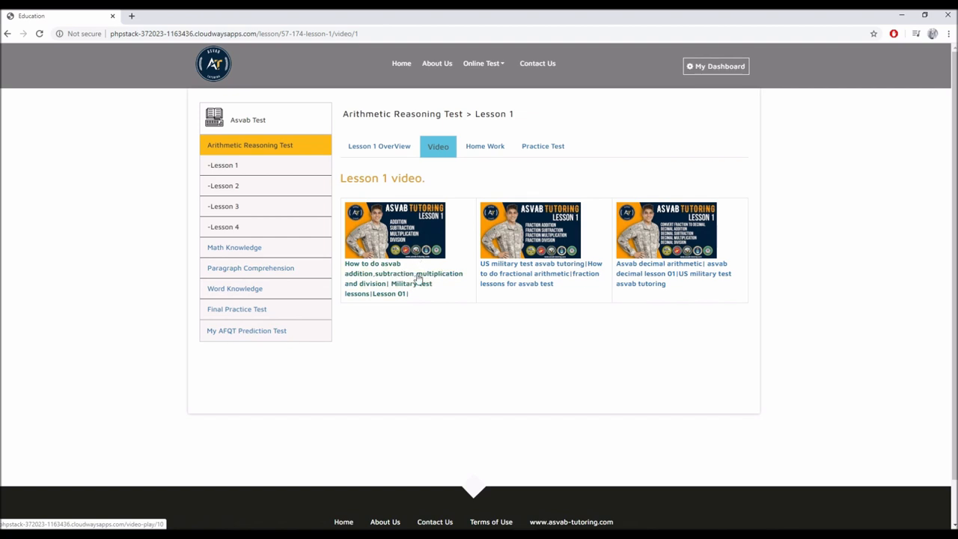
mouse_move(373, 280)
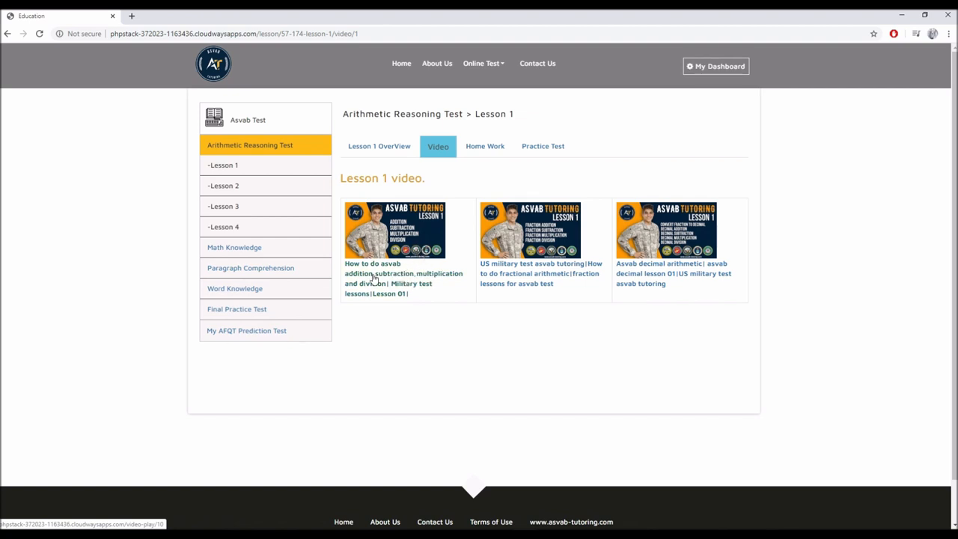
click(395, 231)
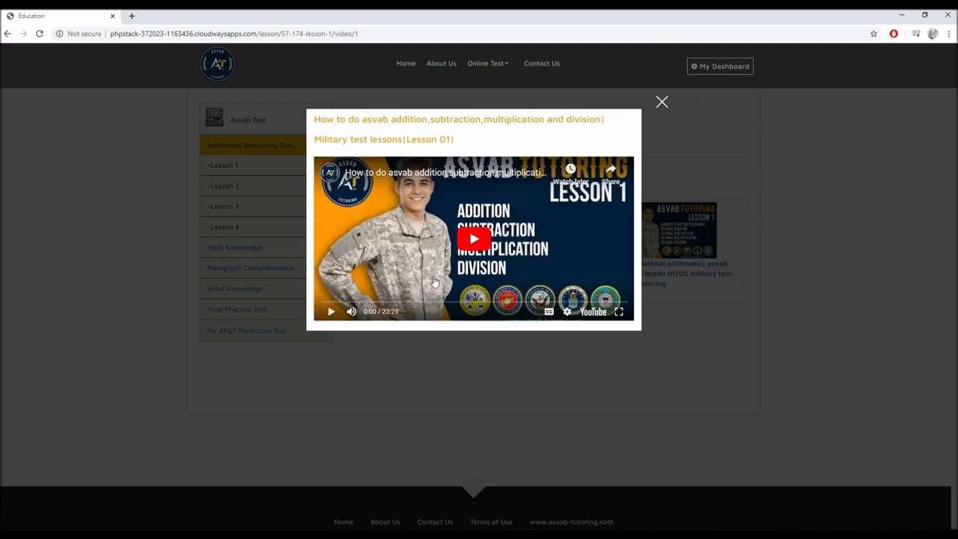
click(473, 238)
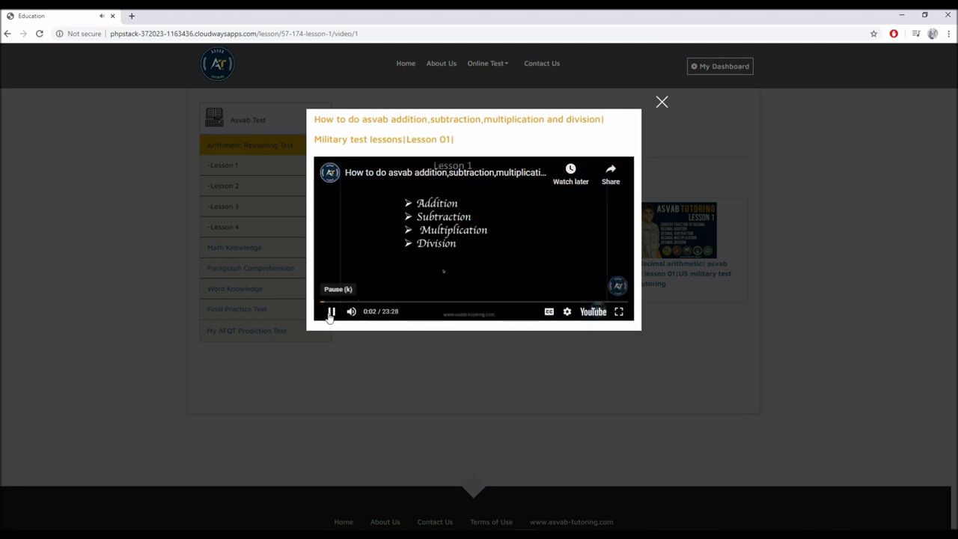
click(330, 311)
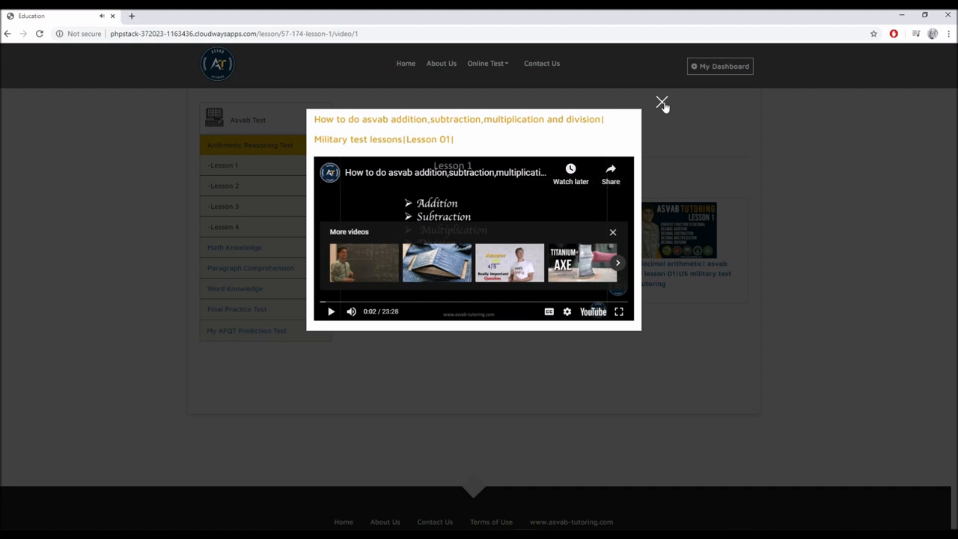
click(661, 101)
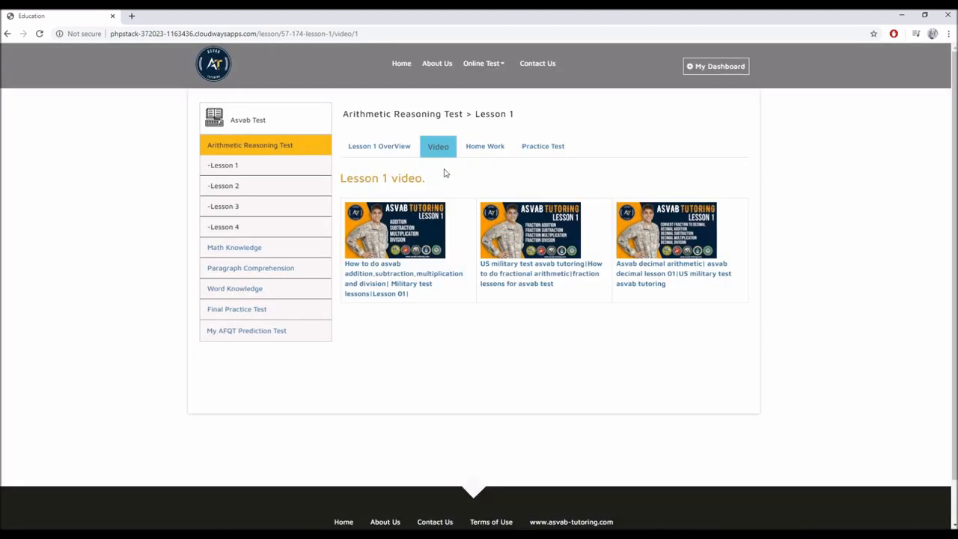
mouse_move(485, 147)
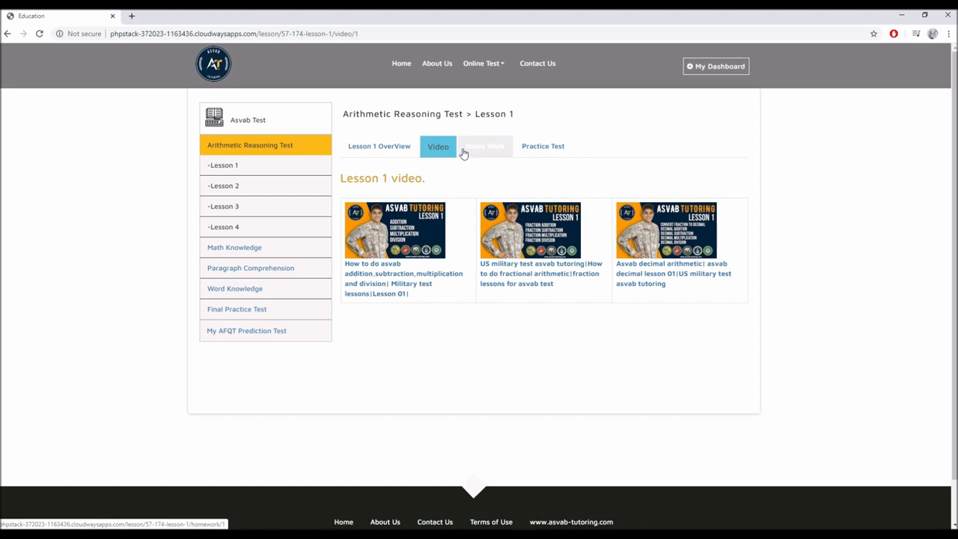
mouse_move(449, 153)
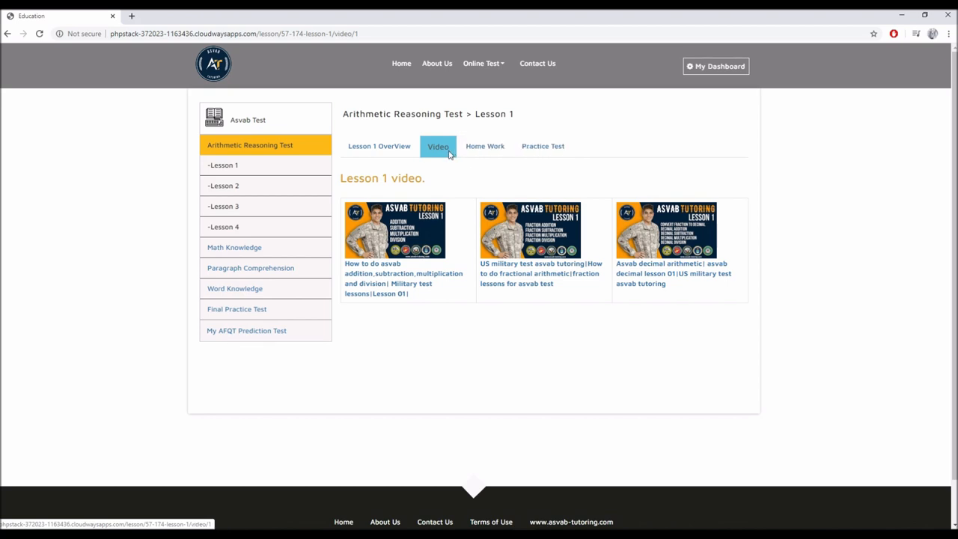
mouse_move(403, 146)
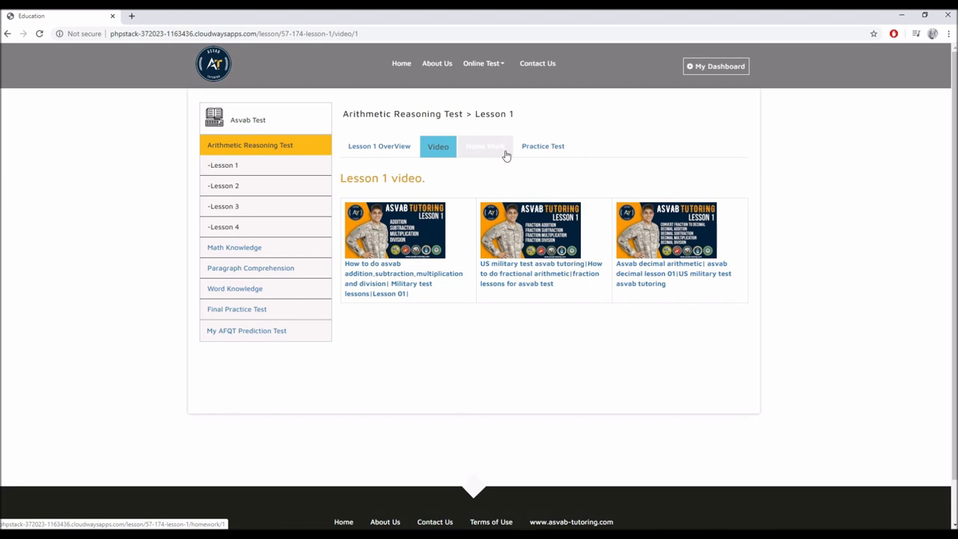
Bring up Lesson 1's Home Work questions
click(485, 146)
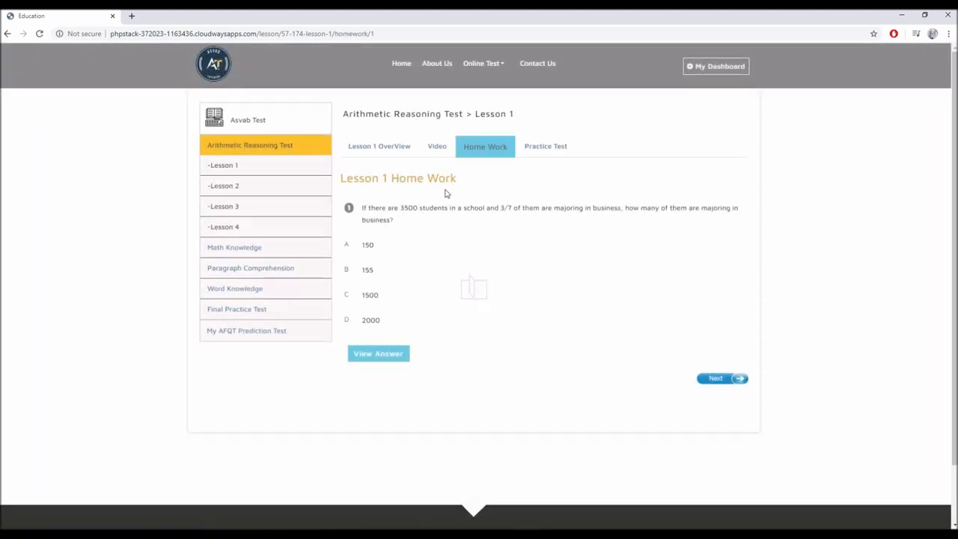
Reveal the answer to homework question 1 (C, 1500 students), then switch to Lesson 1's Practice Test
scroll(down, 3)
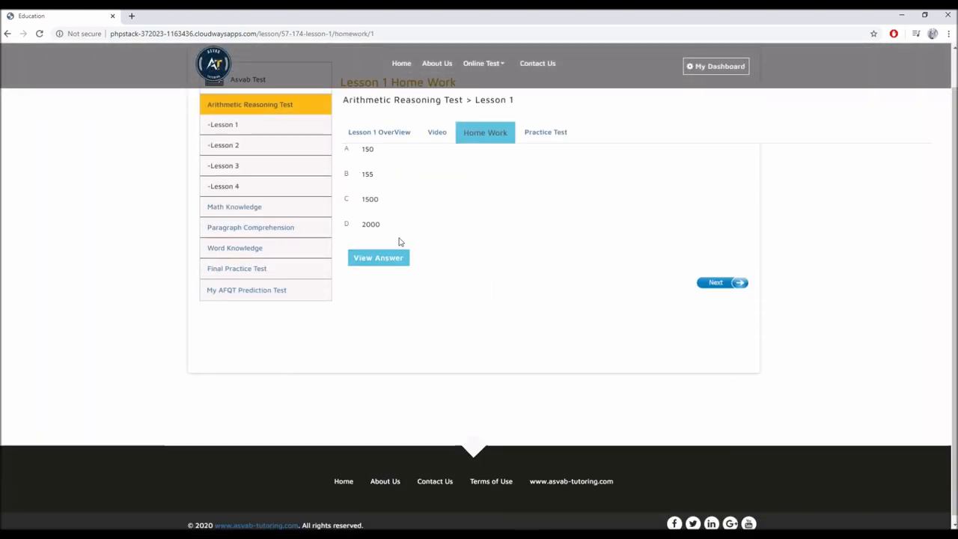
click(715, 281)
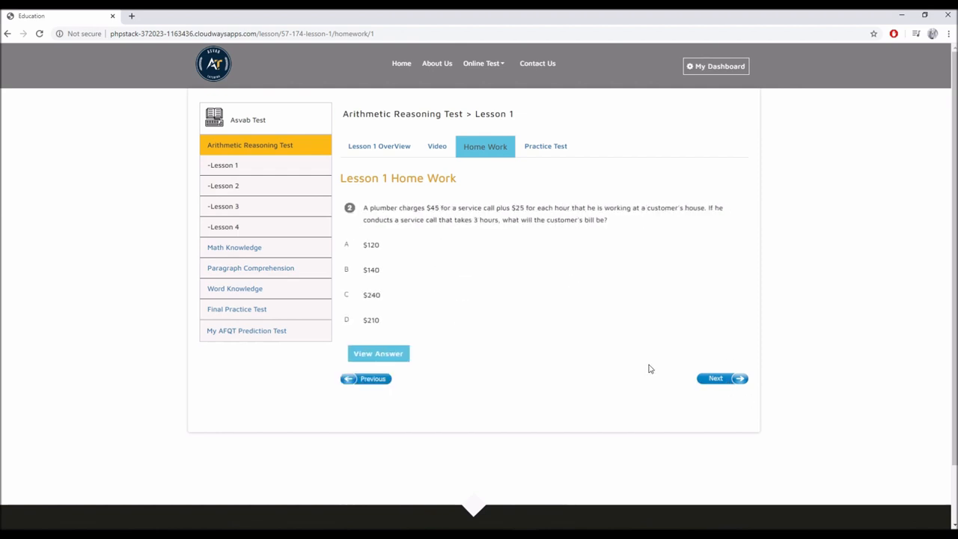
mouse_move(410, 322)
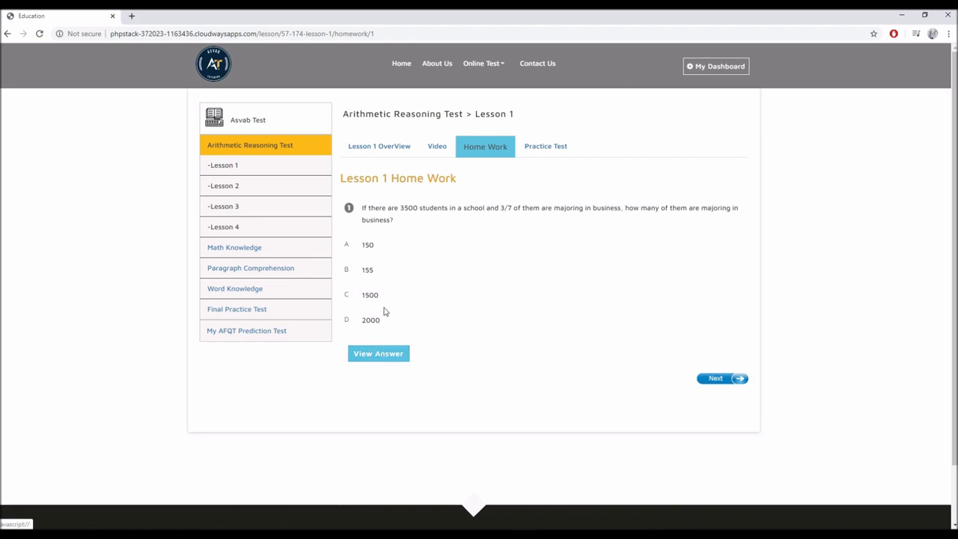
click(378, 353)
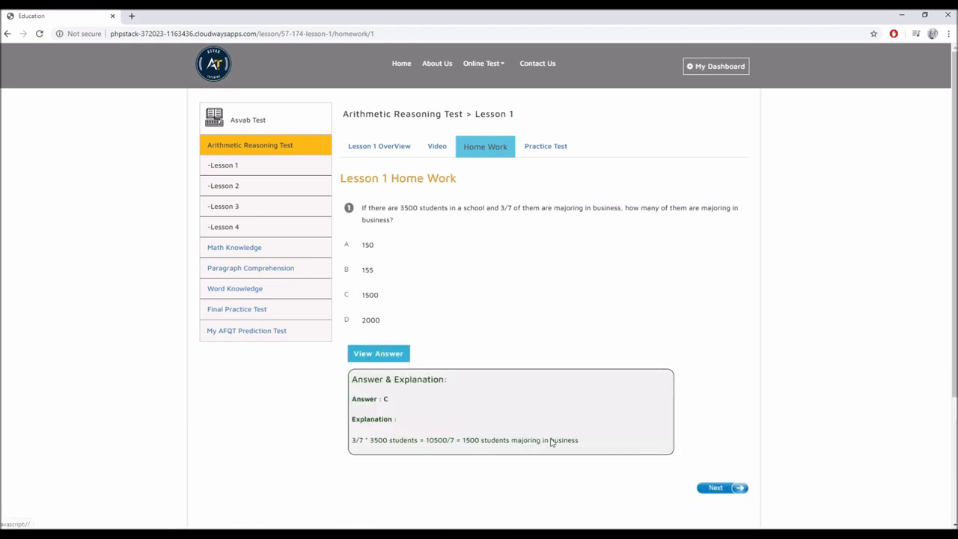
mouse_move(442, 410)
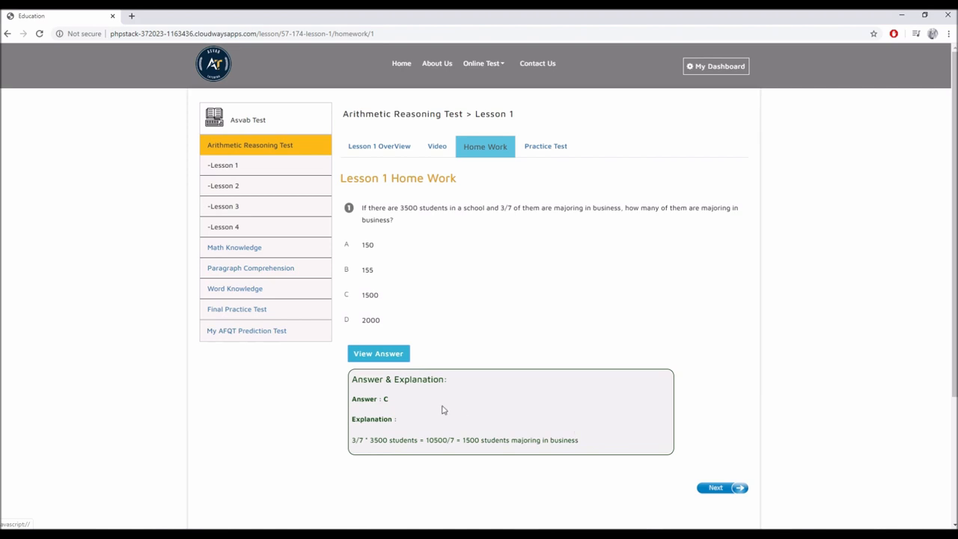
mouse_move(544, 147)
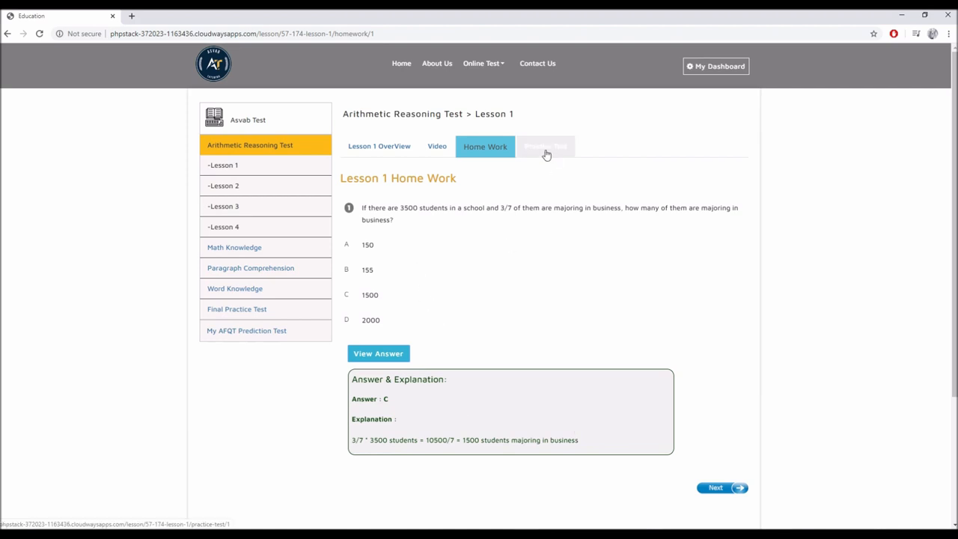
click(544, 147)
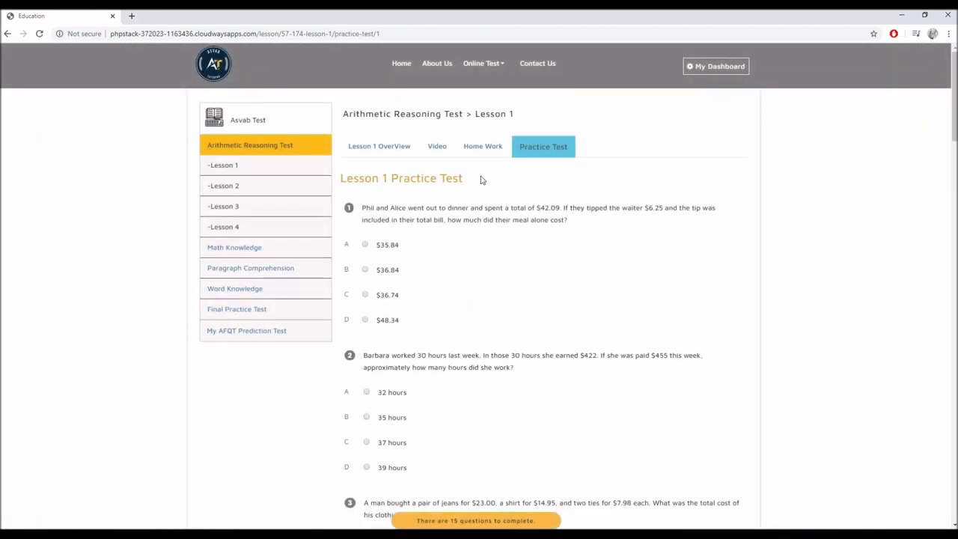
mouse_move(521, 177)
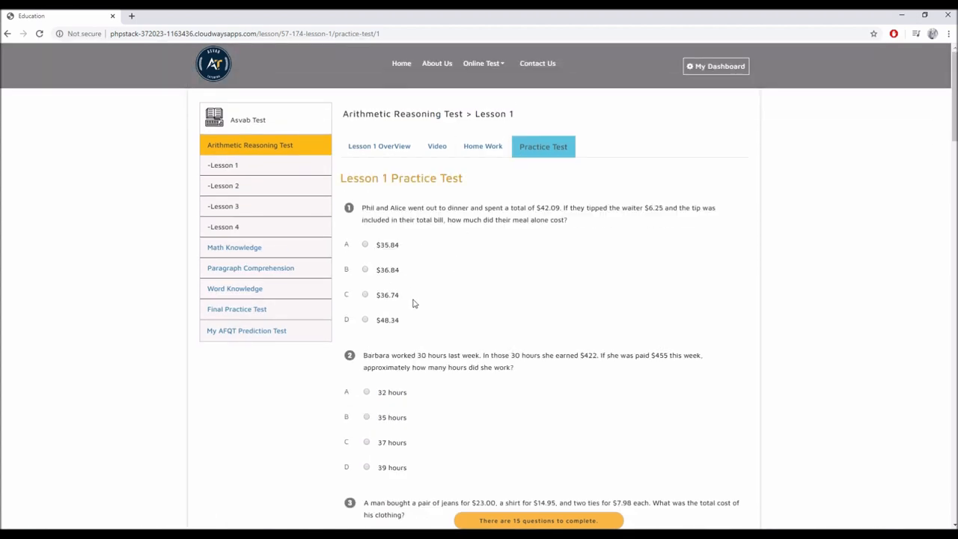
Answer the practice questions with $35.84 and 32 hours, and change question 10's answer to 480 gal
click(365, 244)
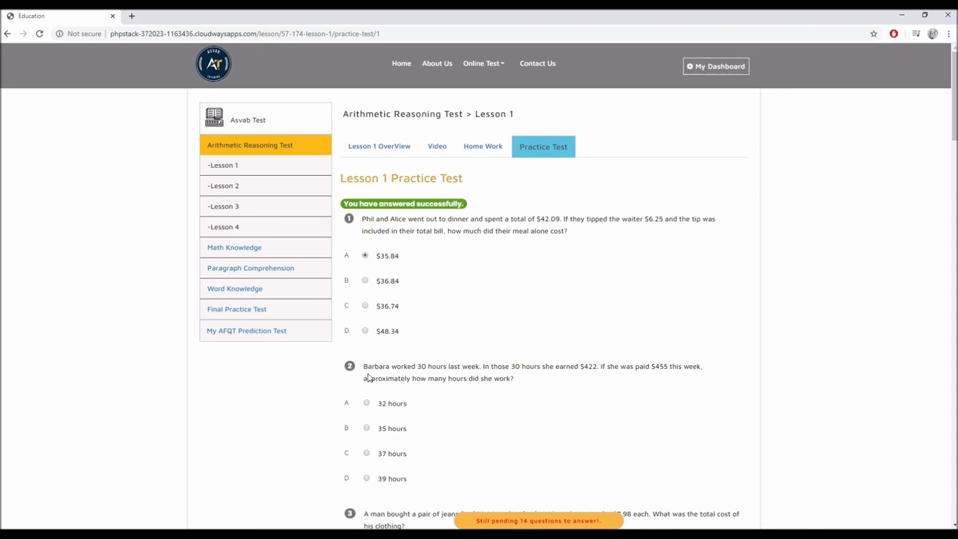
click(365, 280)
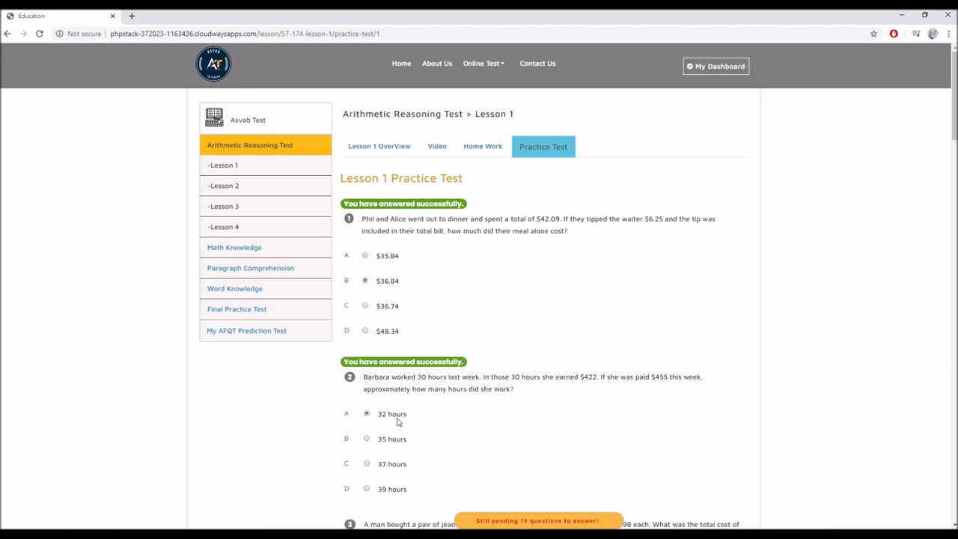
scroll(down, 3)
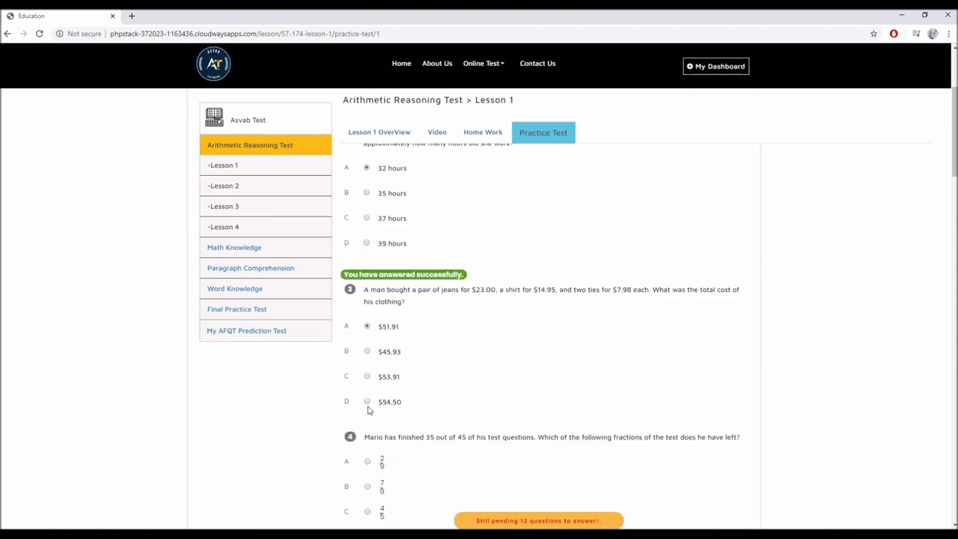
scroll(down, 3)
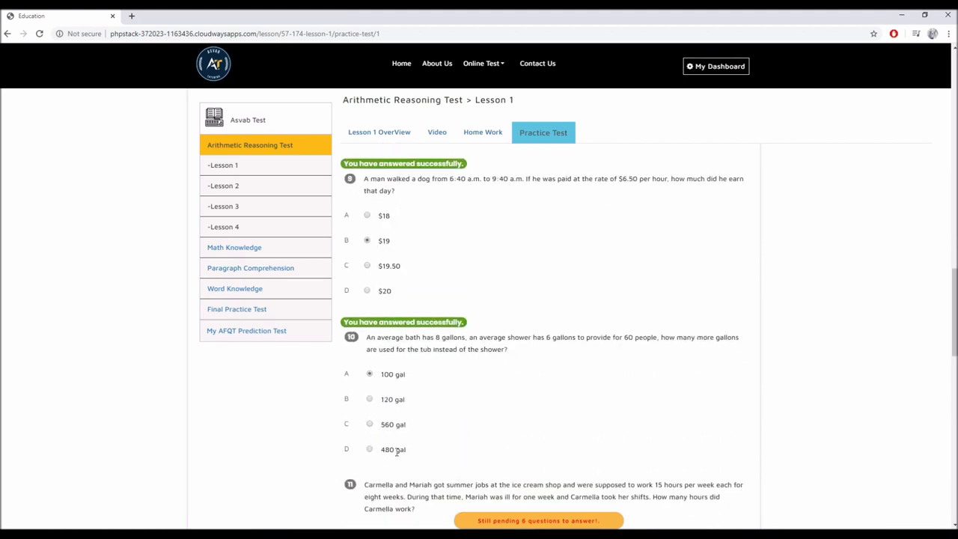
click(368, 449)
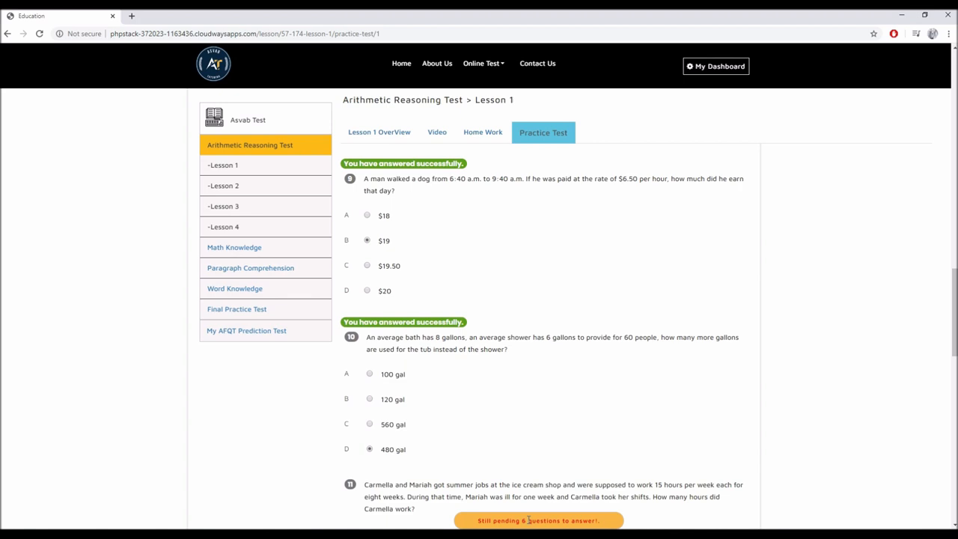
Review the remaining answered questions and submit the Lesson 1 practice test for its score report
scroll(down, 3)
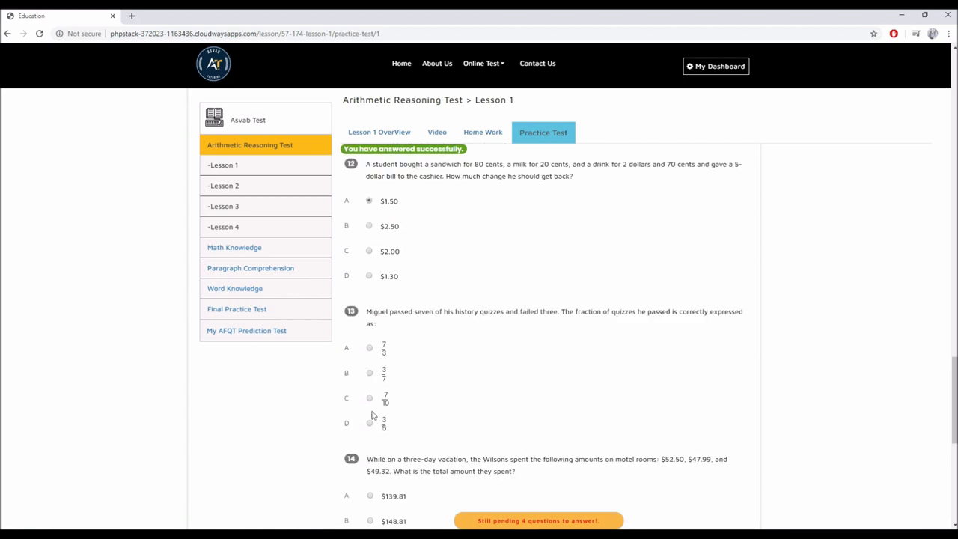
scroll(down, 3)
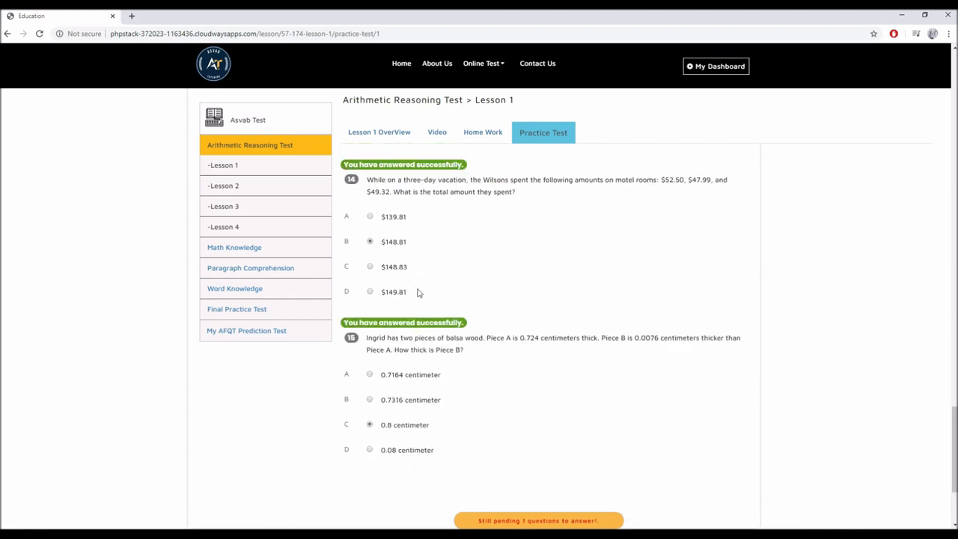
scroll(up, 3)
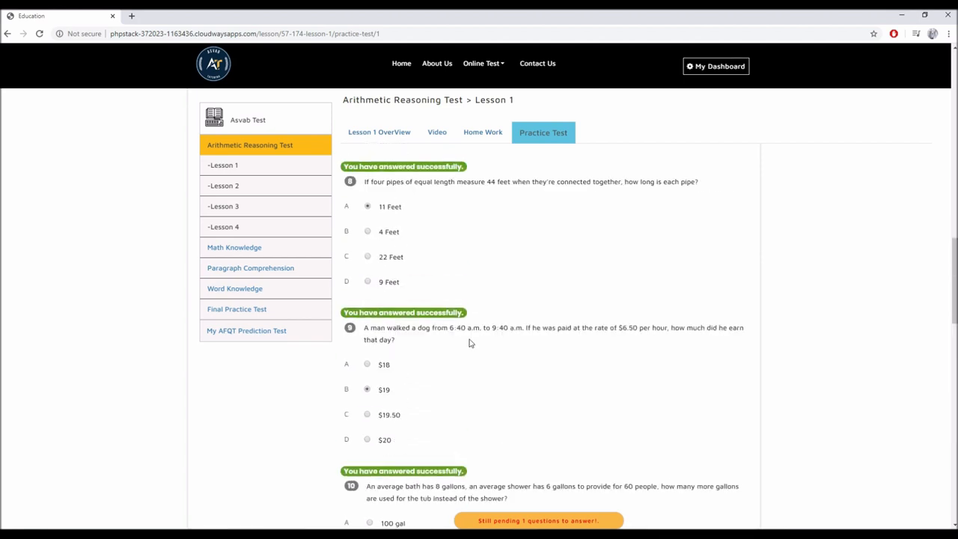
scroll(up, 3)
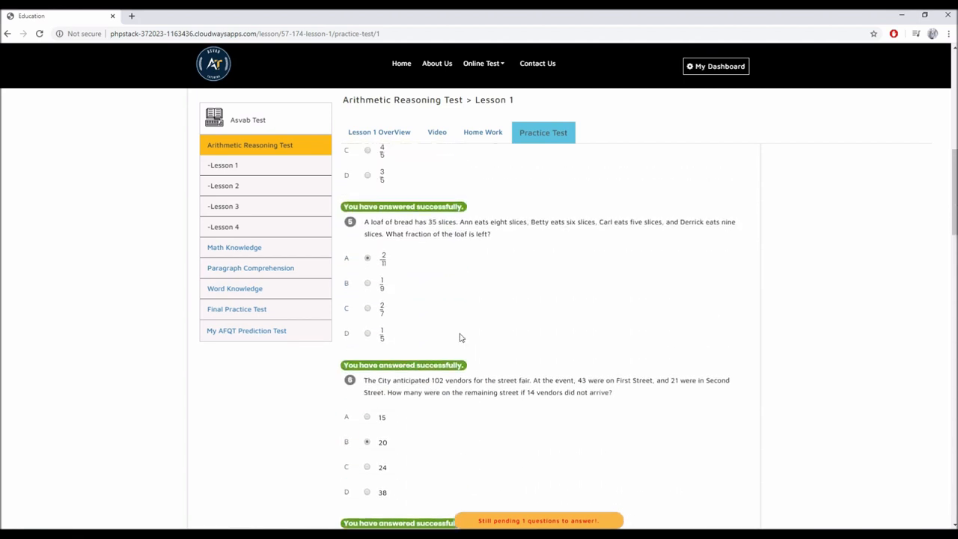
scroll(up, 3)
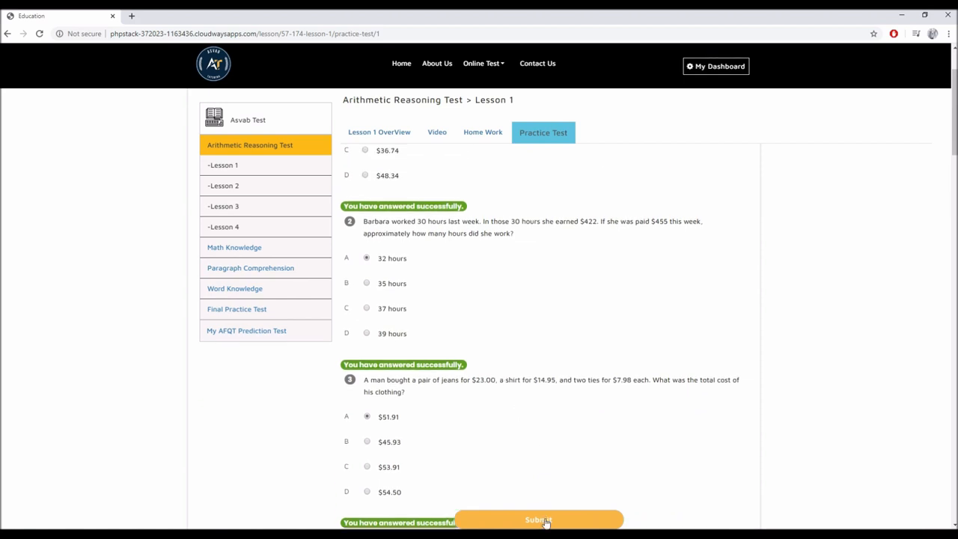
click(539, 519)
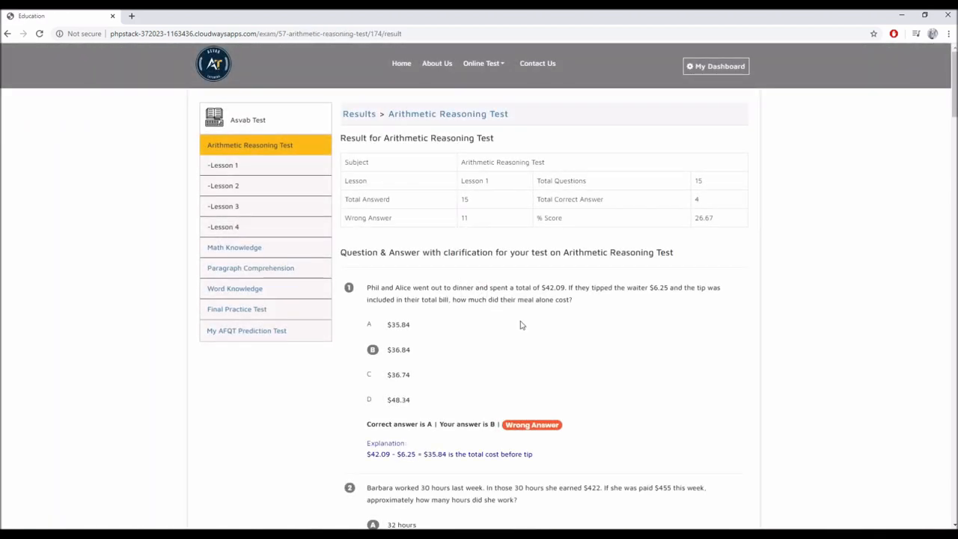
mouse_move(587, 213)
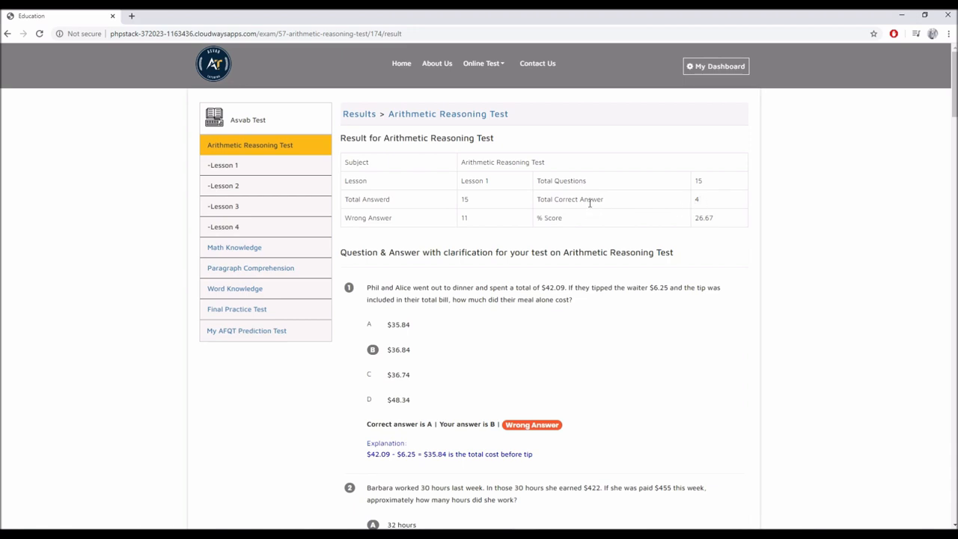
mouse_move(715, 221)
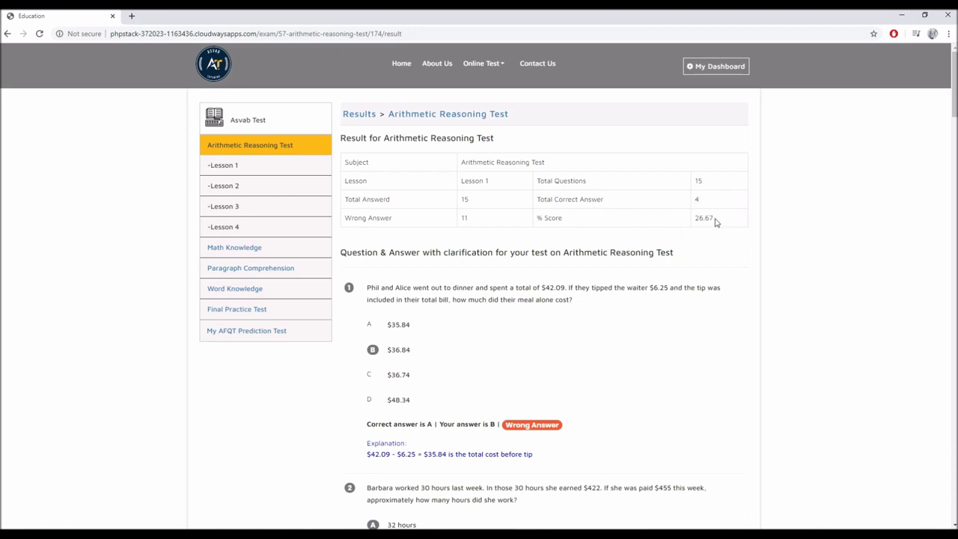
mouse_move(470, 220)
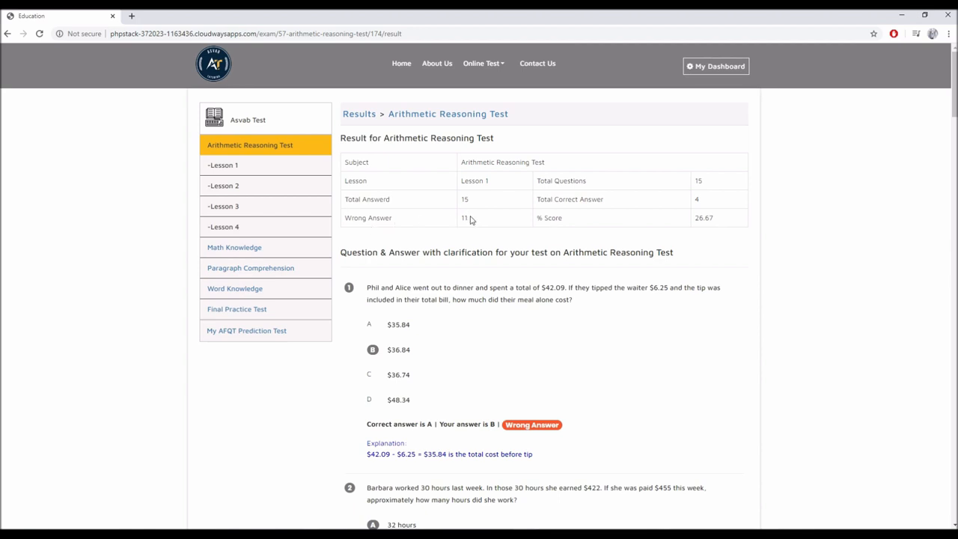
mouse_move(482, 216)
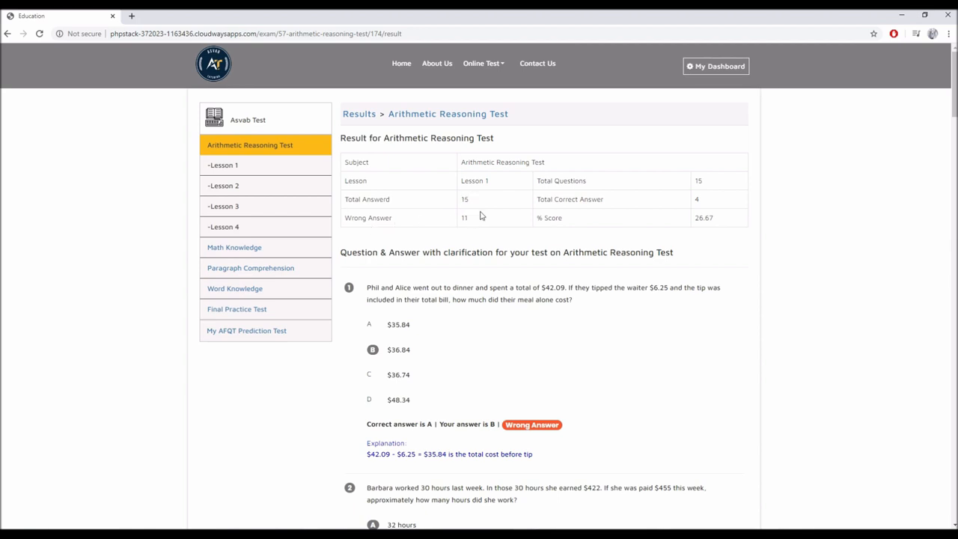
mouse_move(494, 340)
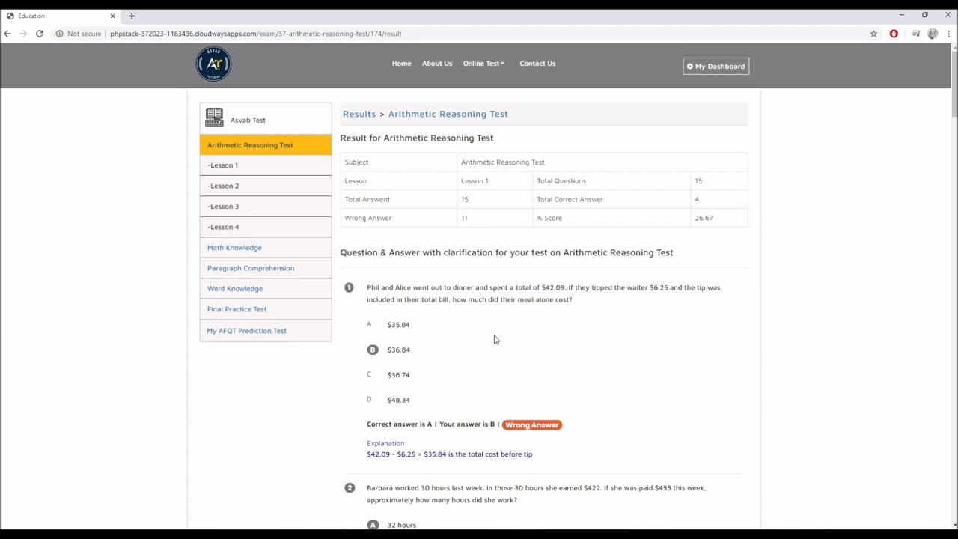
scroll(down, 3)
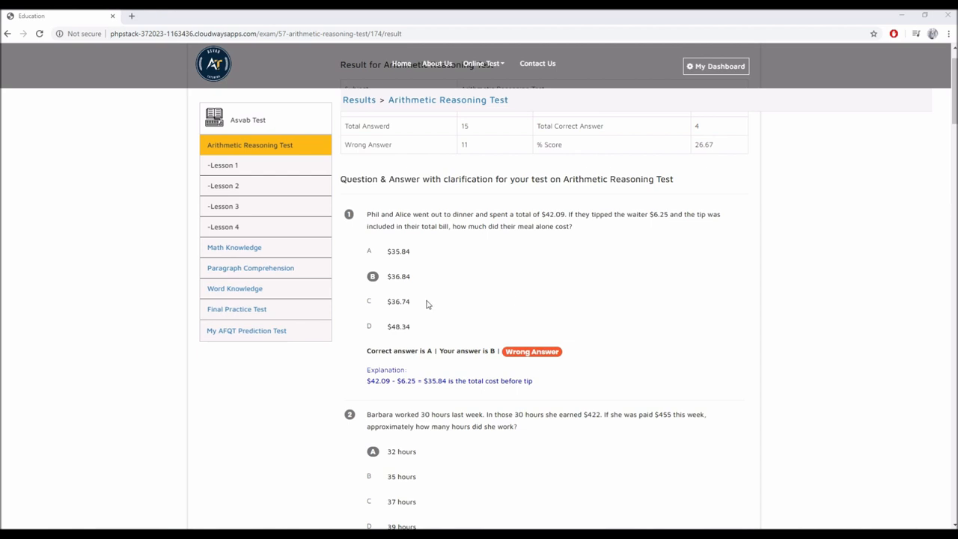
mouse_move(431, 376)
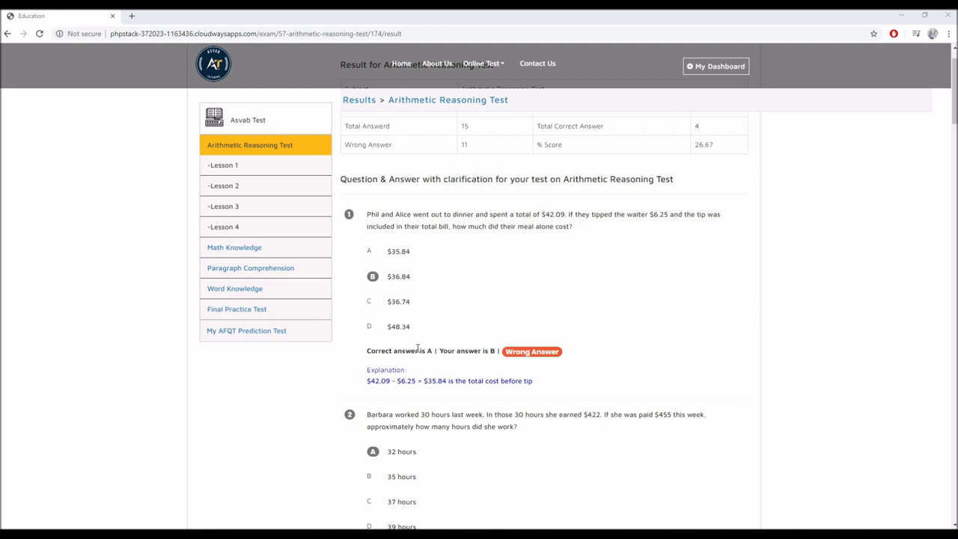
mouse_move(384, 304)
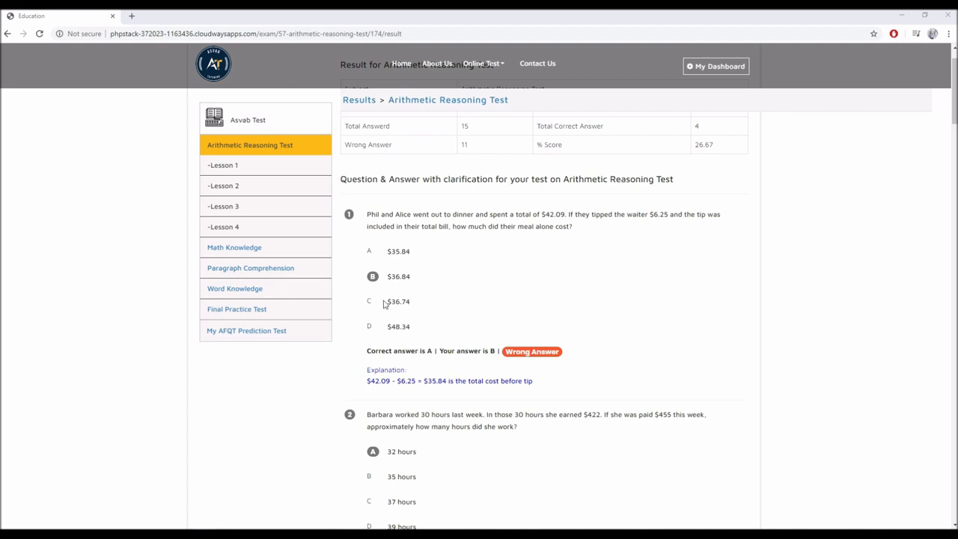
mouse_move(344, 229)
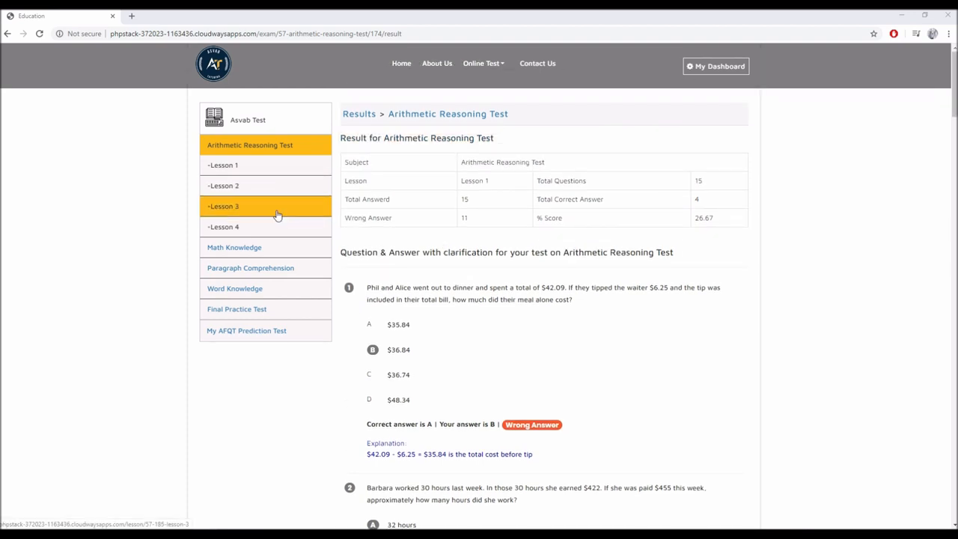
mouse_move(272, 217)
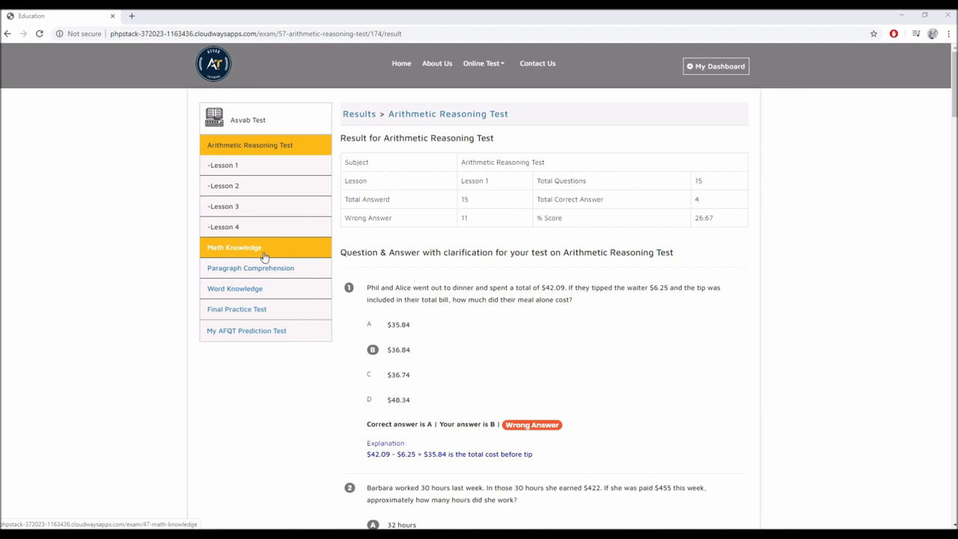
View the Arithmetic Reasoning Lessons 2–4 and Math Knowledge Lesson 5 overviews, then list the Paragraph Comprehension lessons
click(223, 185)
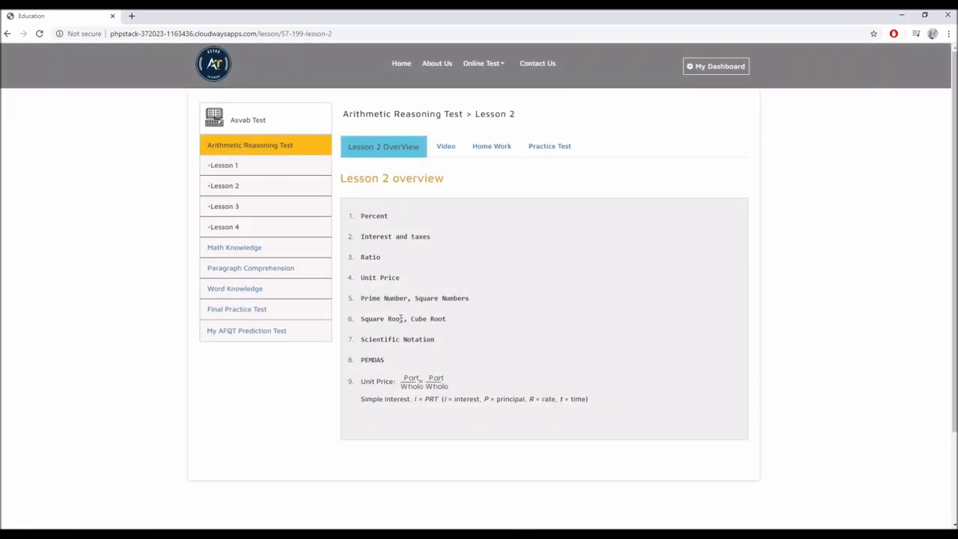
click(223, 206)
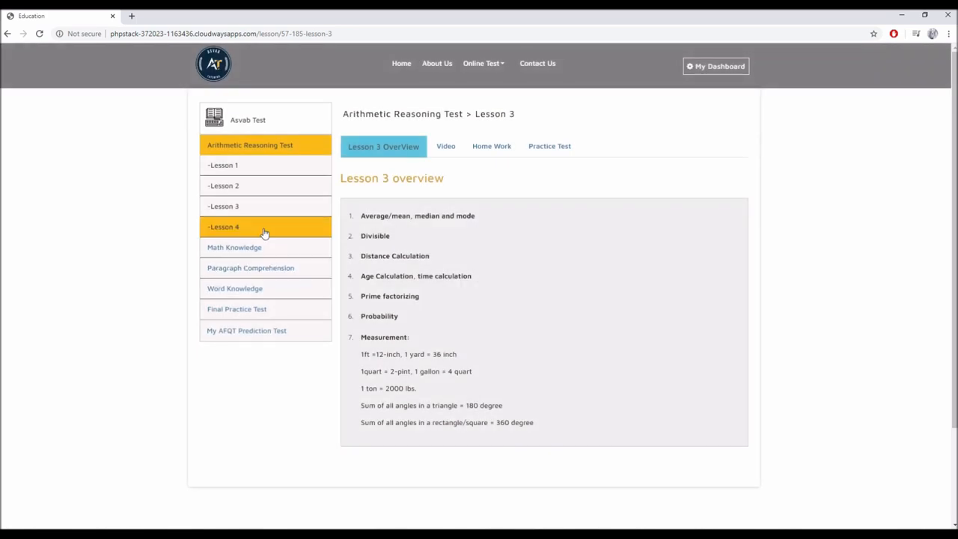
click(223, 226)
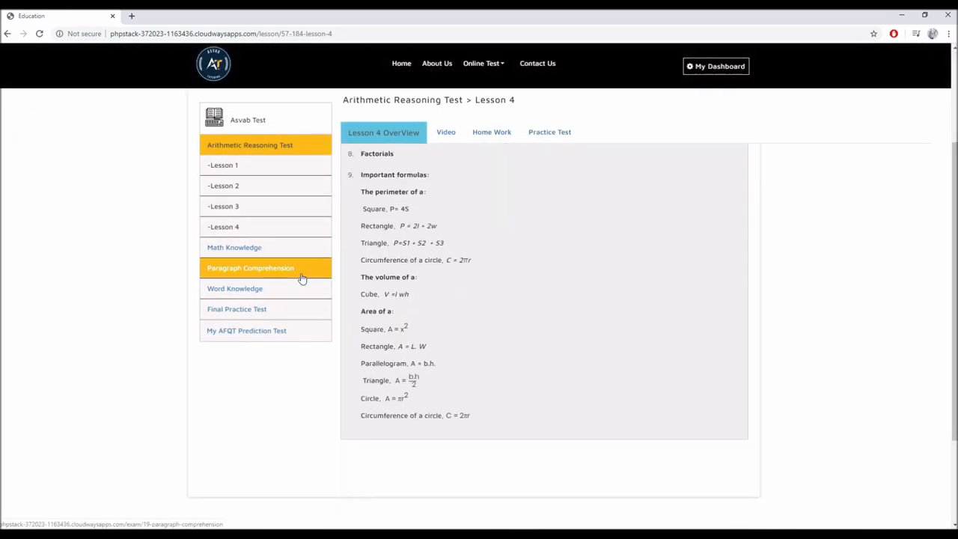
click(233, 247)
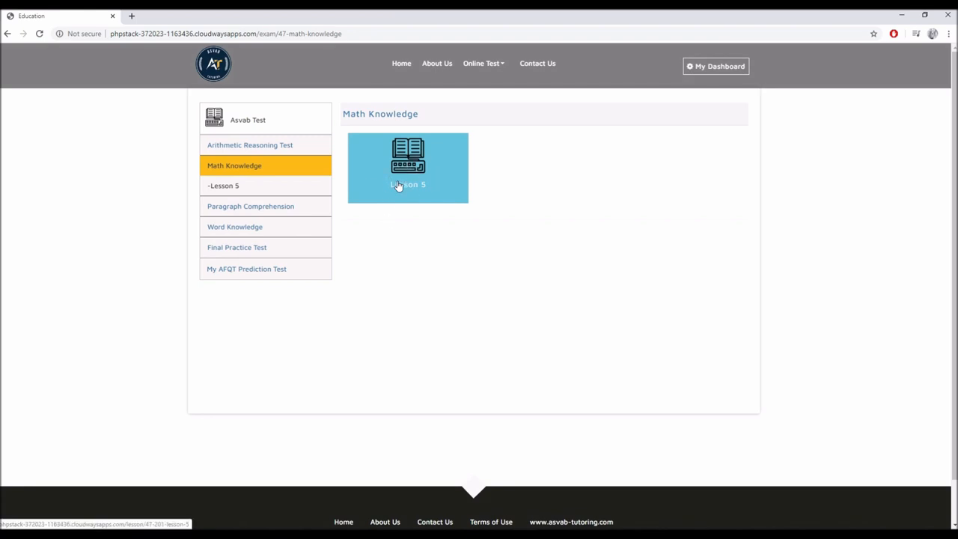
click(407, 168)
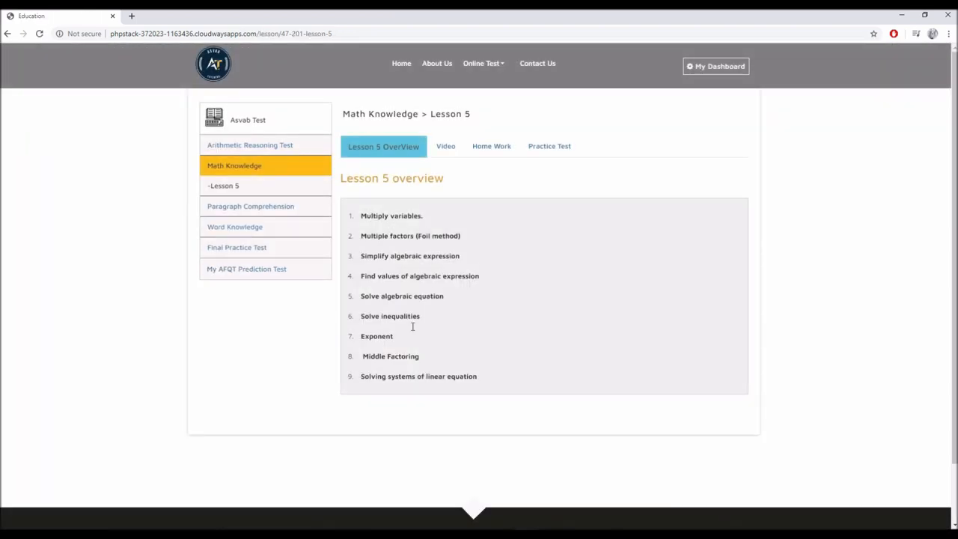
mouse_move(264, 247)
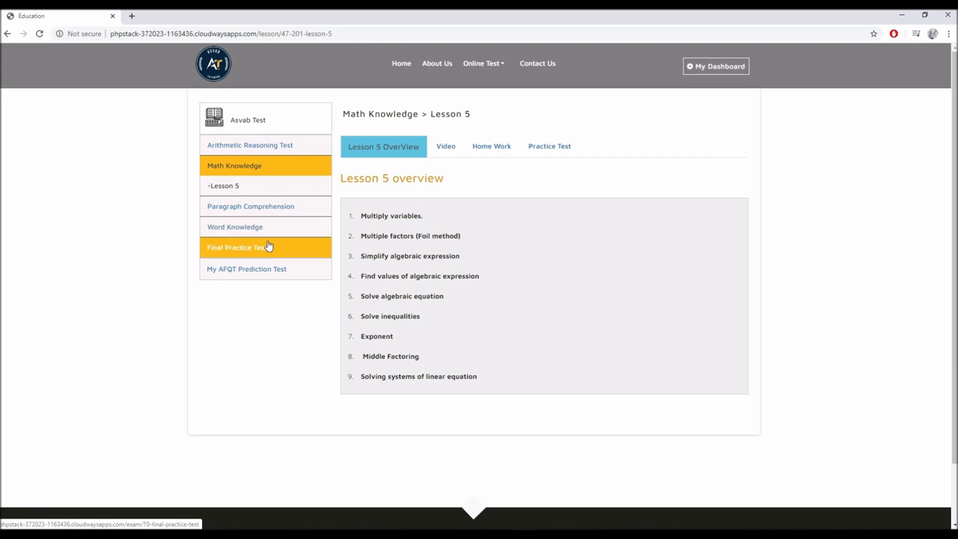
click(250, 206)
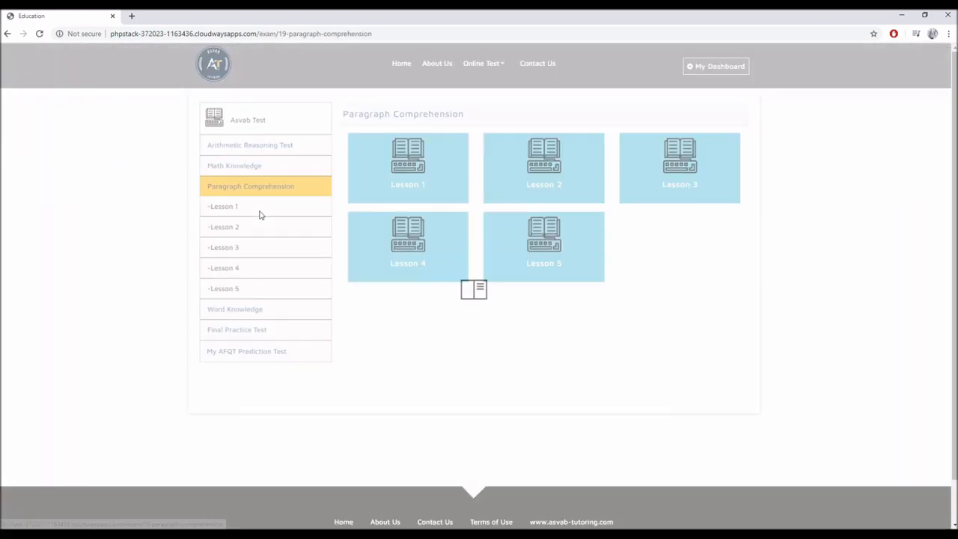
Enter Paragraph Comprehension Lesson 1 and review its practice test questions
click(407, 167)
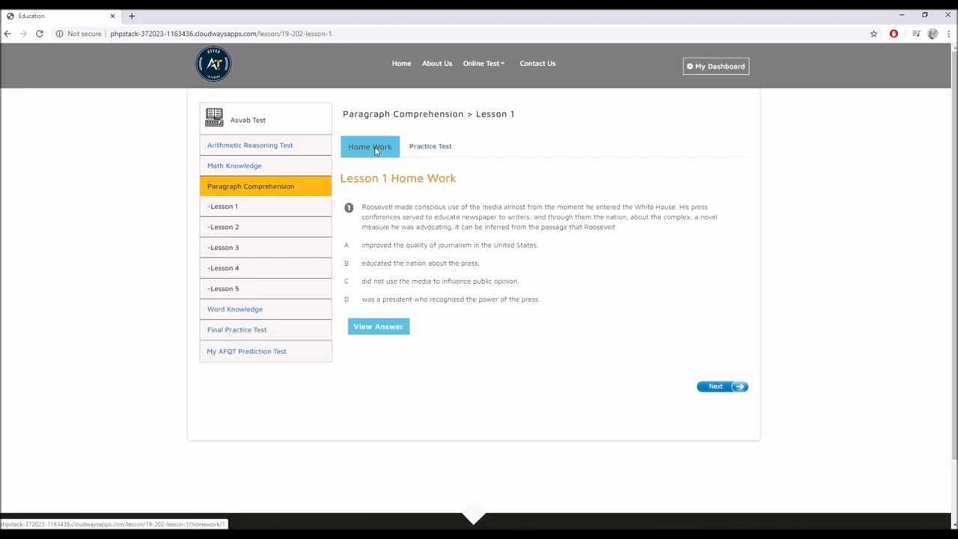
click(428, 147)
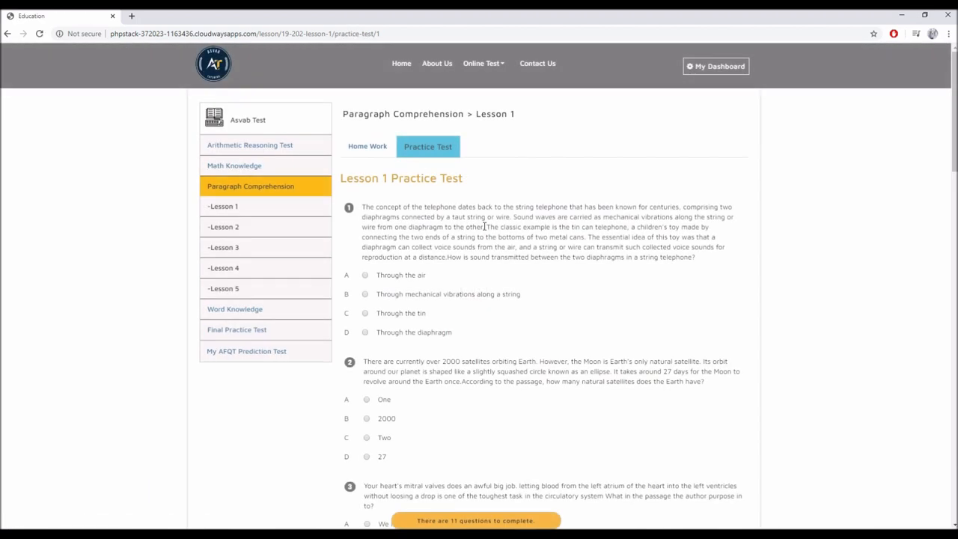
scroll(down, 3)
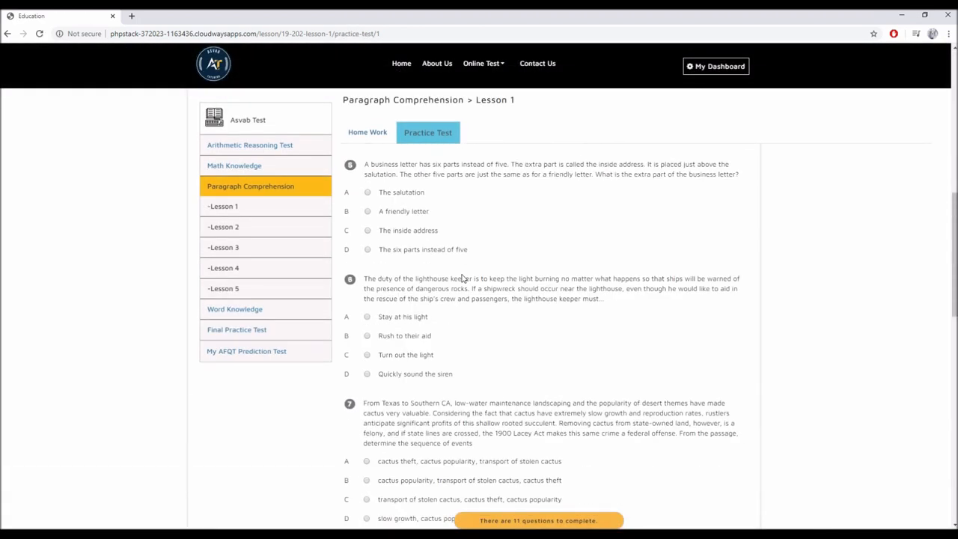
click(223, 226)
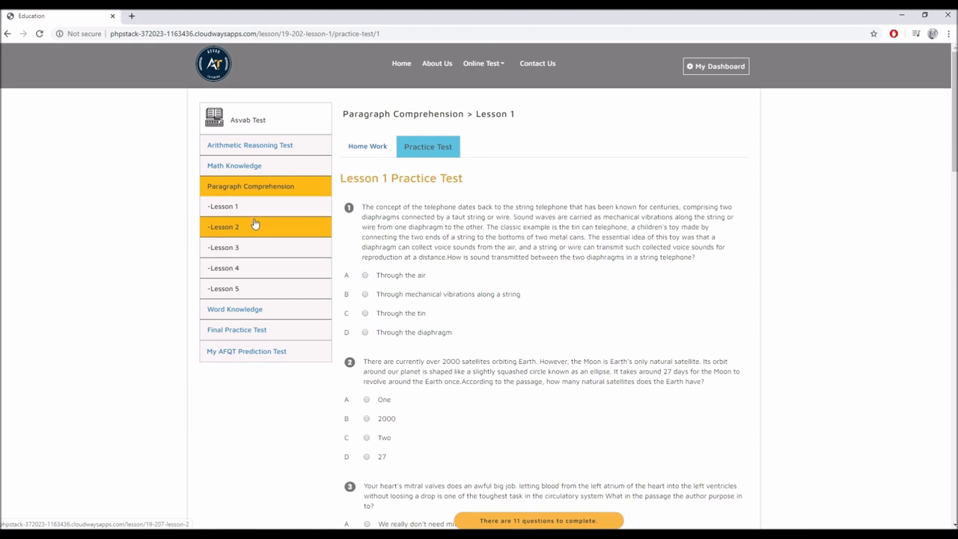
mouse_move(251, 189)
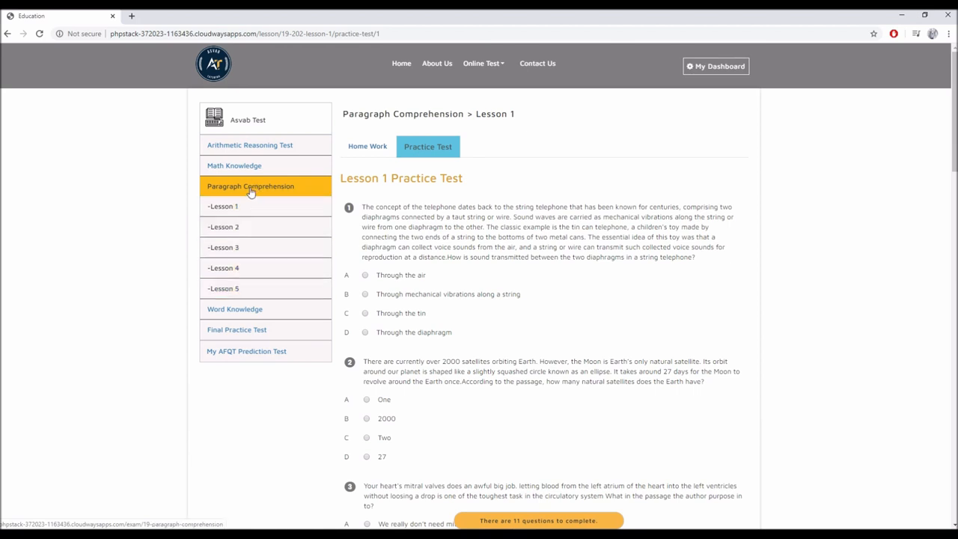
Browse from Arithmetic Reasoning to the Math Knowledge lessons, then select Word Knowledge
click(248, 143)
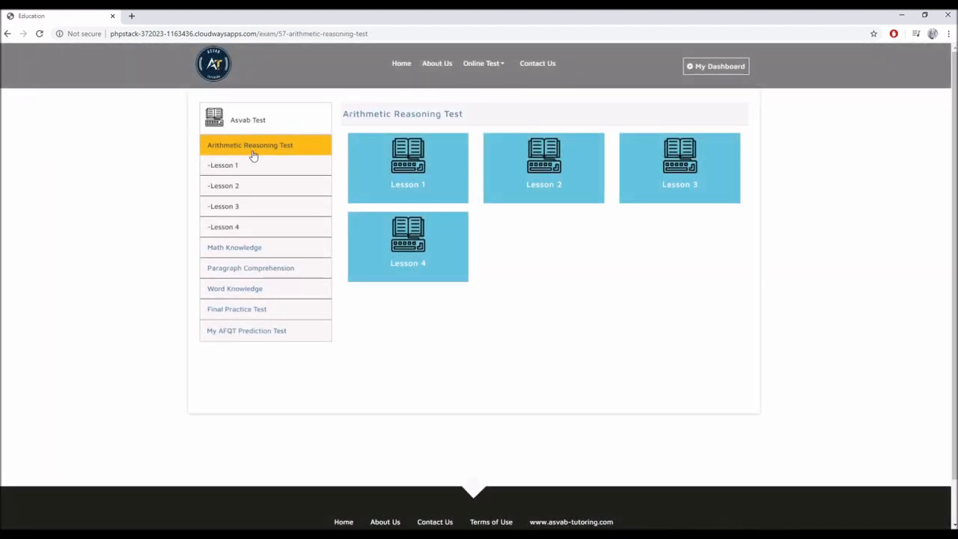
click(233, 247)
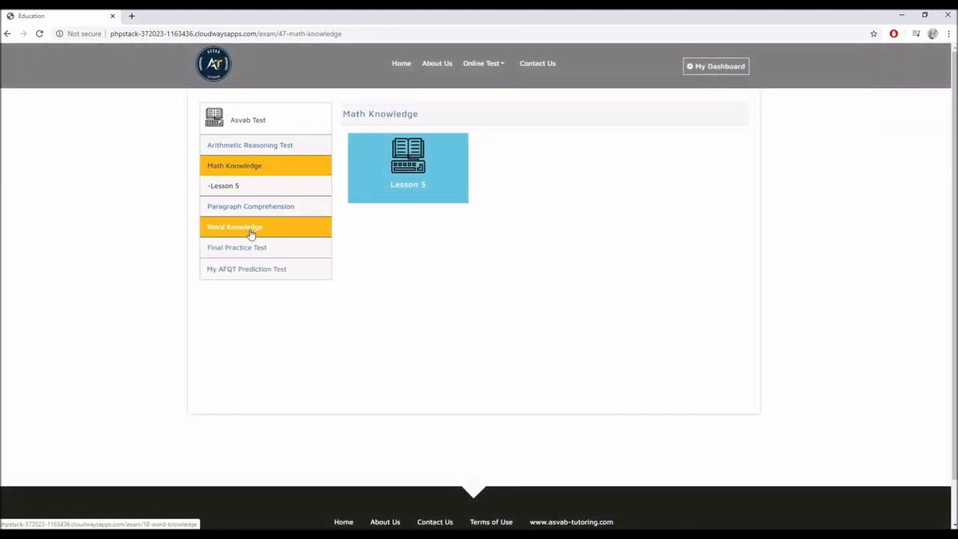
mouse_move(250, 206)
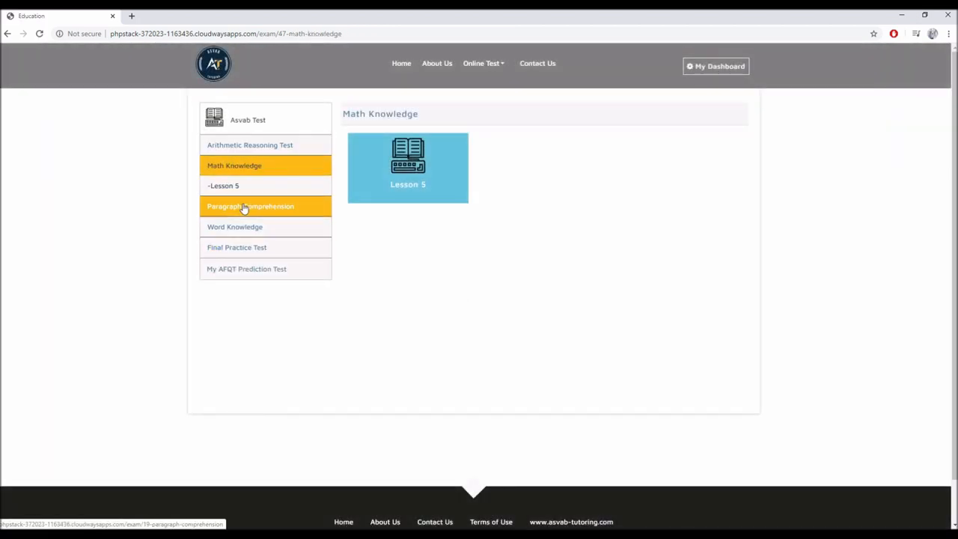
mouse_move(249, 216)
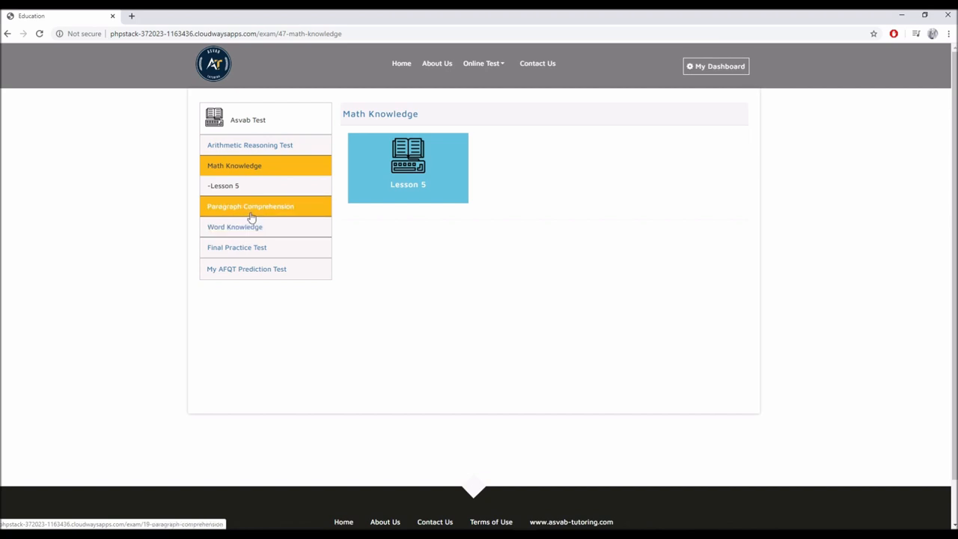
mouse_move(262, 221)
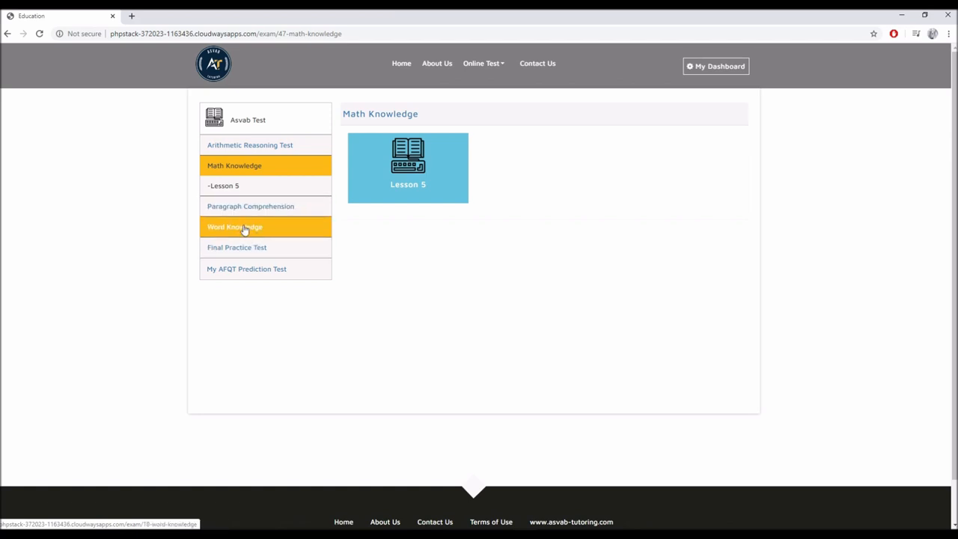
click(235, 228)
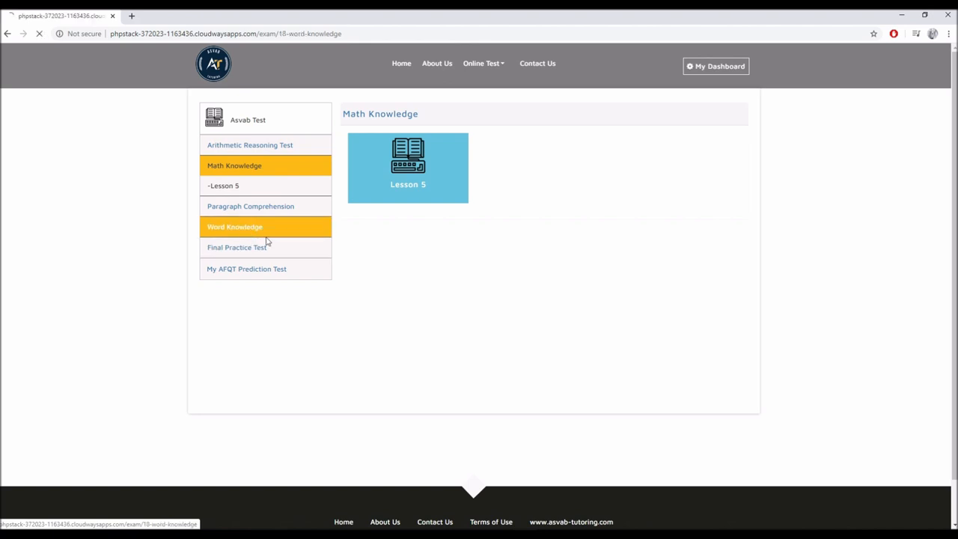
Open Word Knowledge Lesson 1 flashcards, flip the first card, and advance to 'Assimilate'
click(235, 227)
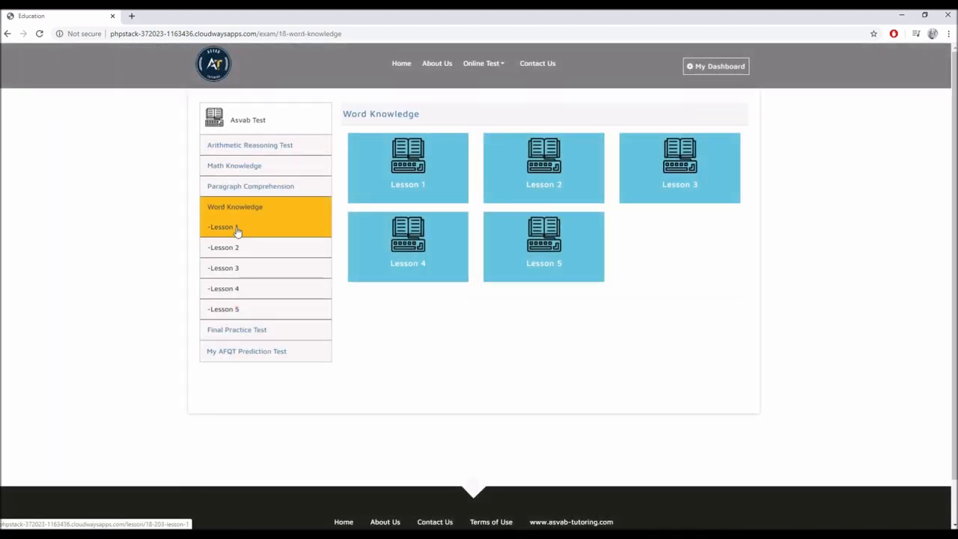
click(221, 226)
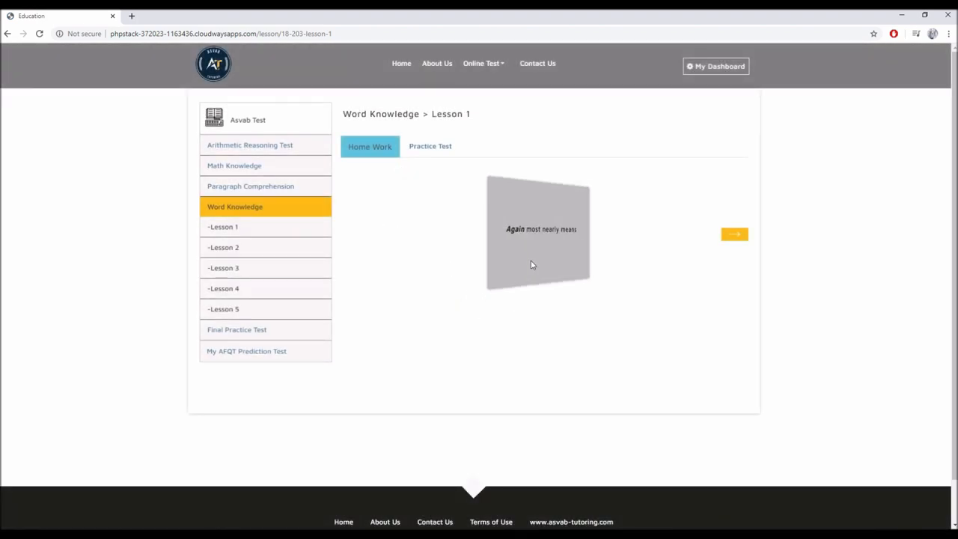
click(539, 234)
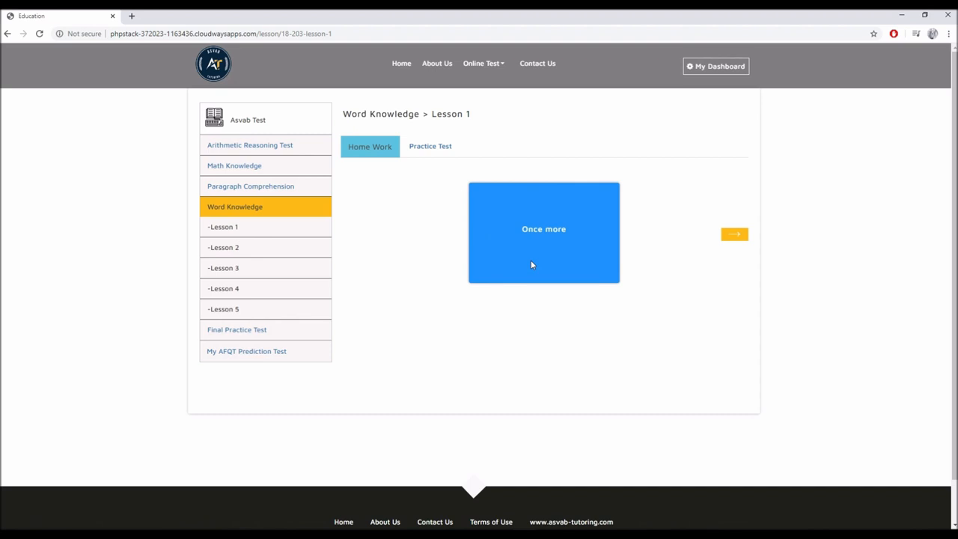
mouse_move(541, 244)
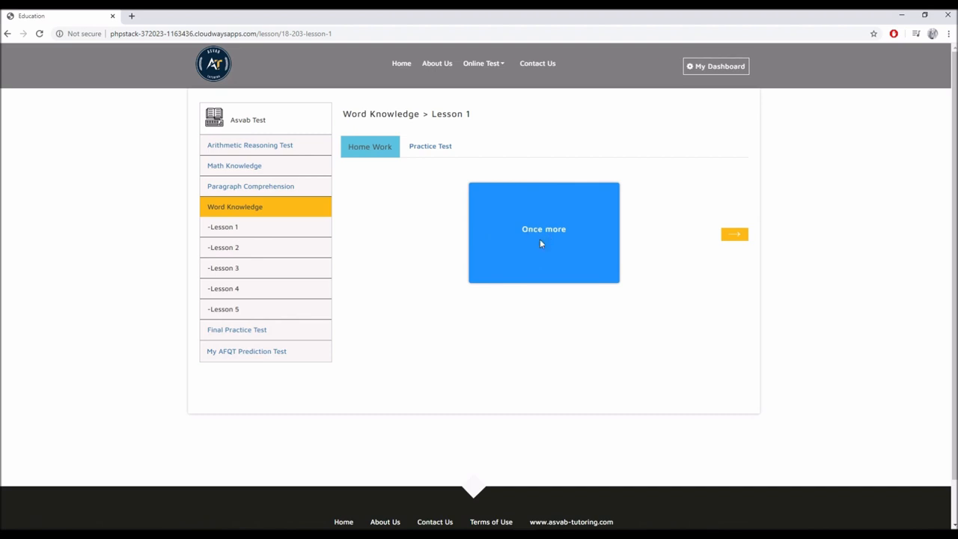
click(733, 233)
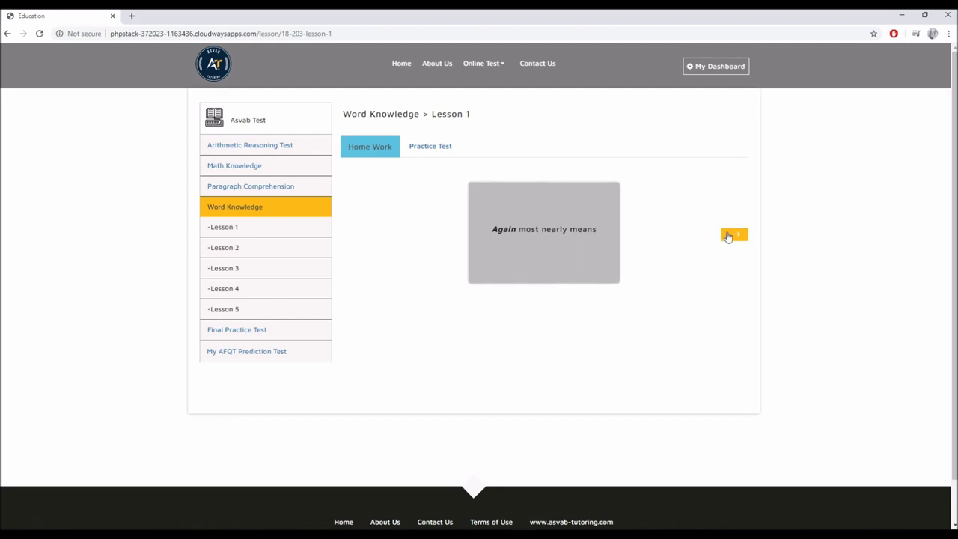
click(733, 234)
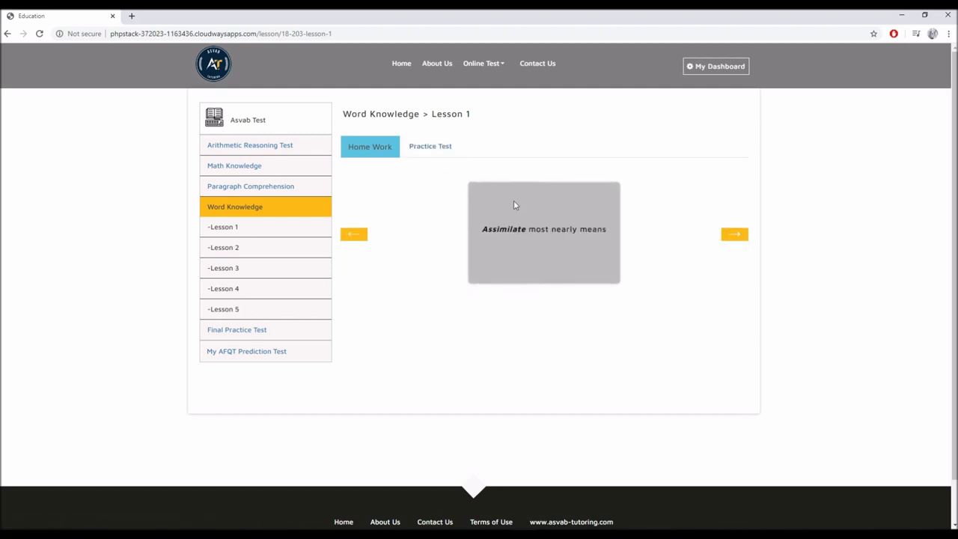
mouse_move(431, 147)
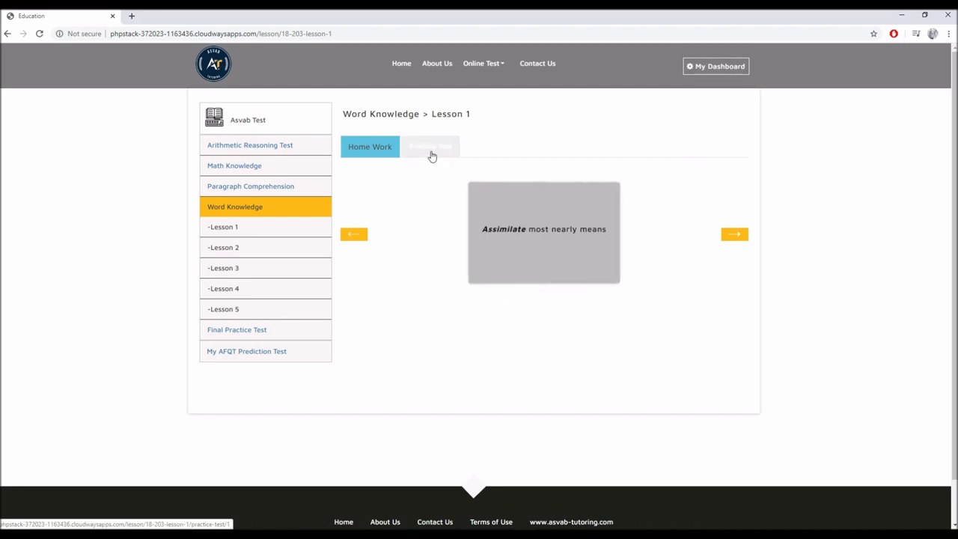
View Lesson 1's 30-question practice test down to question 30 and back to the top
click(430, 146)
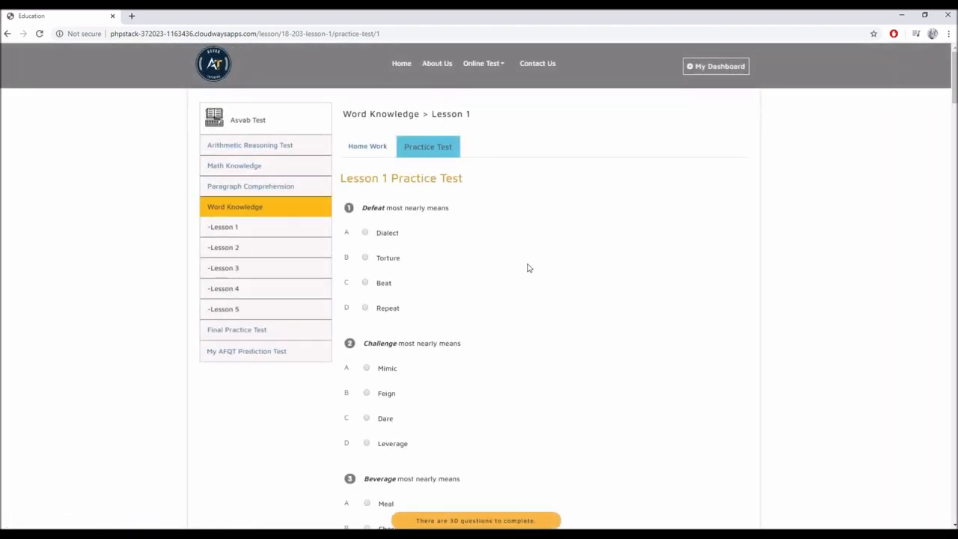
mouse_move(482, 269)
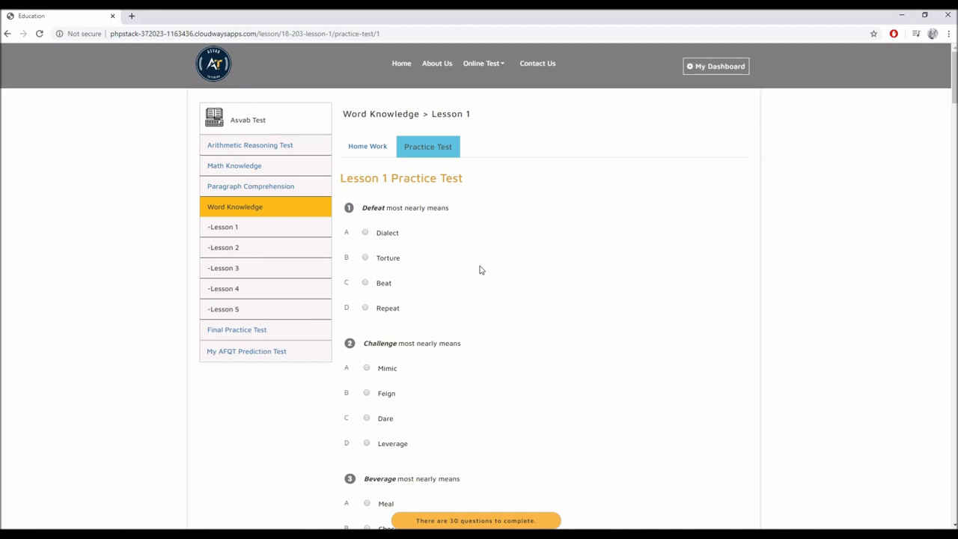
scroll(down, 3)
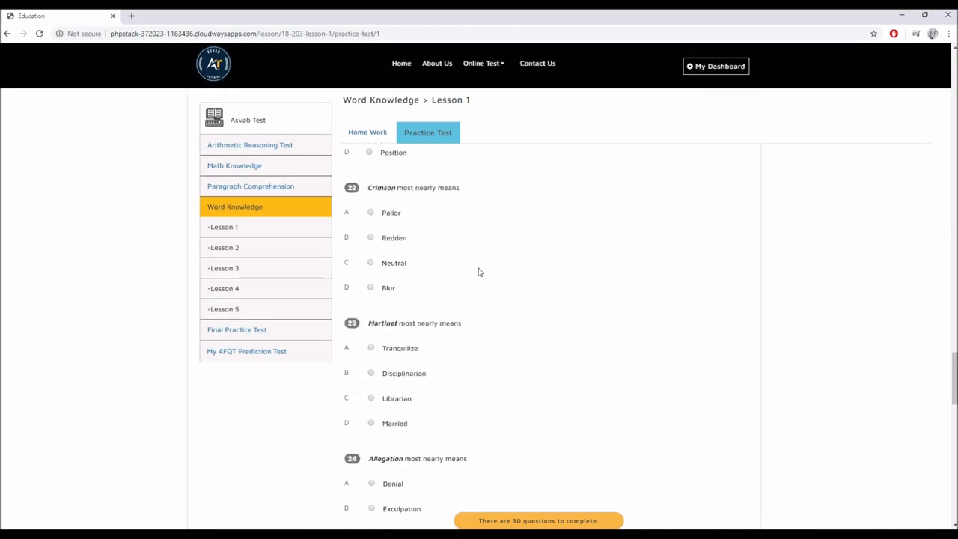
scroll(down, 3)
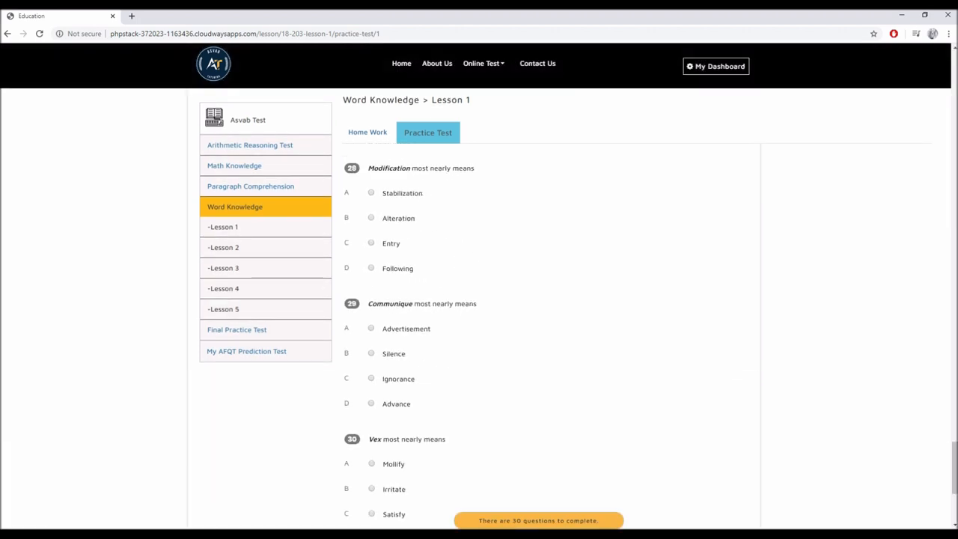
scroll(up, 3)
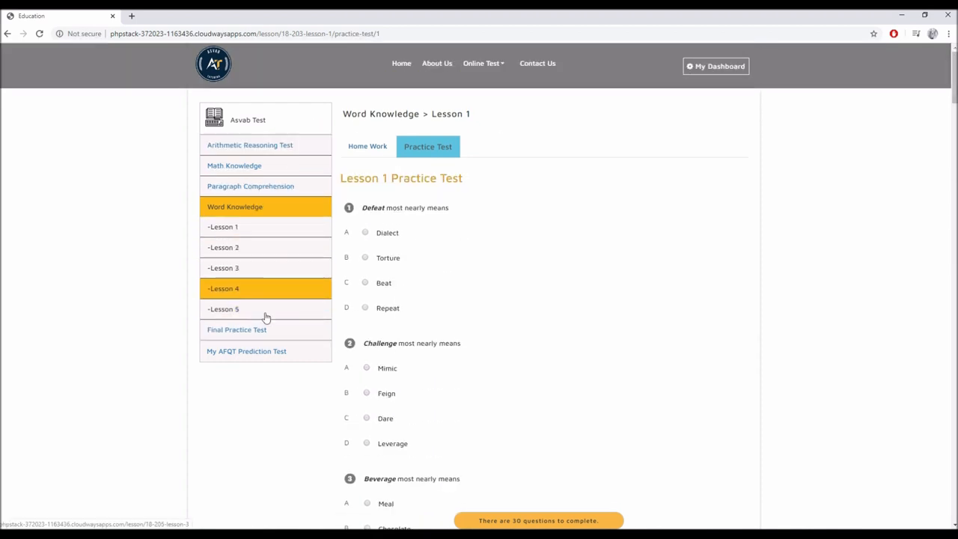
Review AR Final Practice Test 1 and MK Final Practice Test 1 through its last question
click(236, 330)
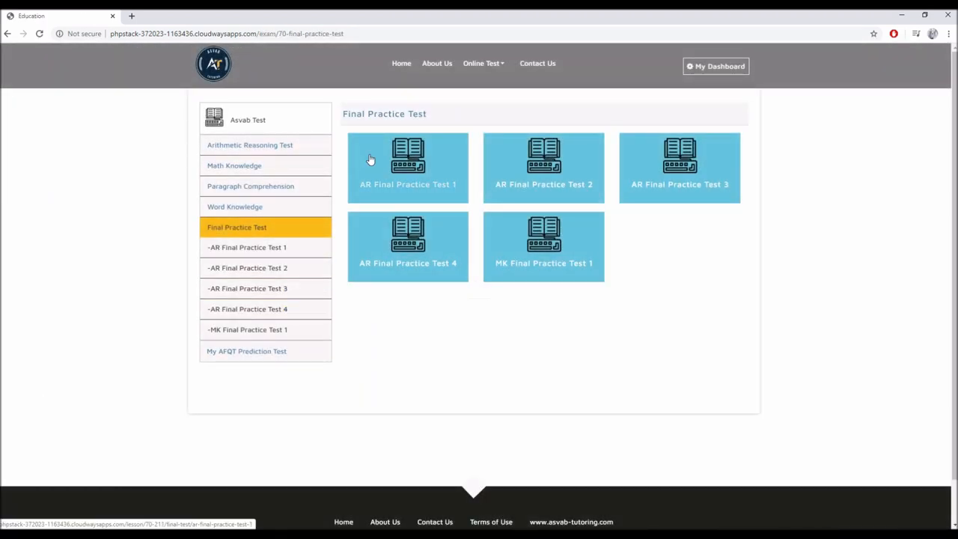
mouse_move(431, 271)
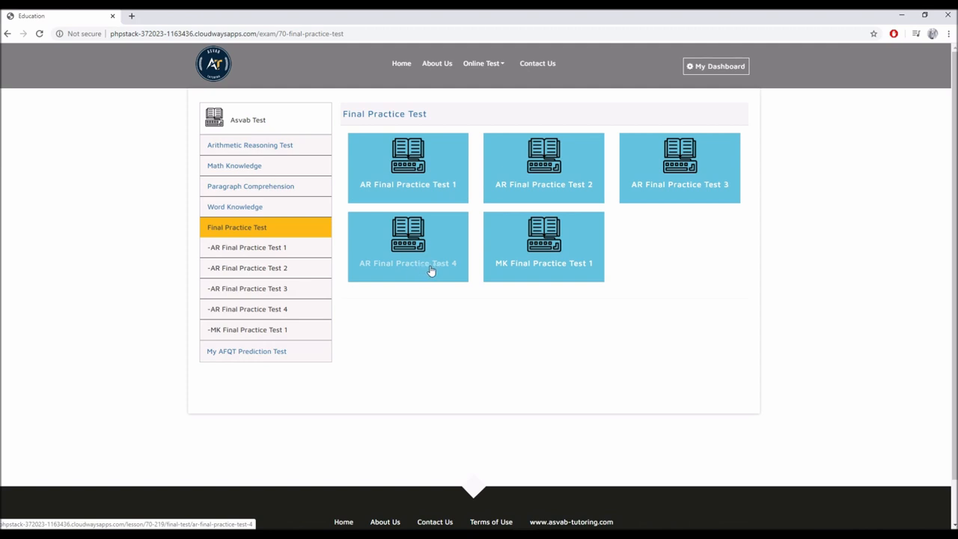
mouse_move(520, 264)
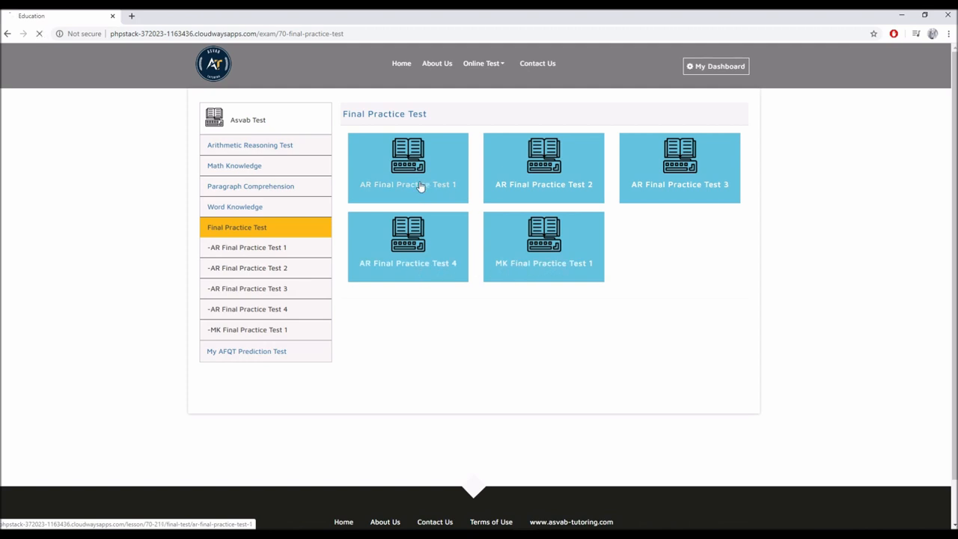
click(407, 166)
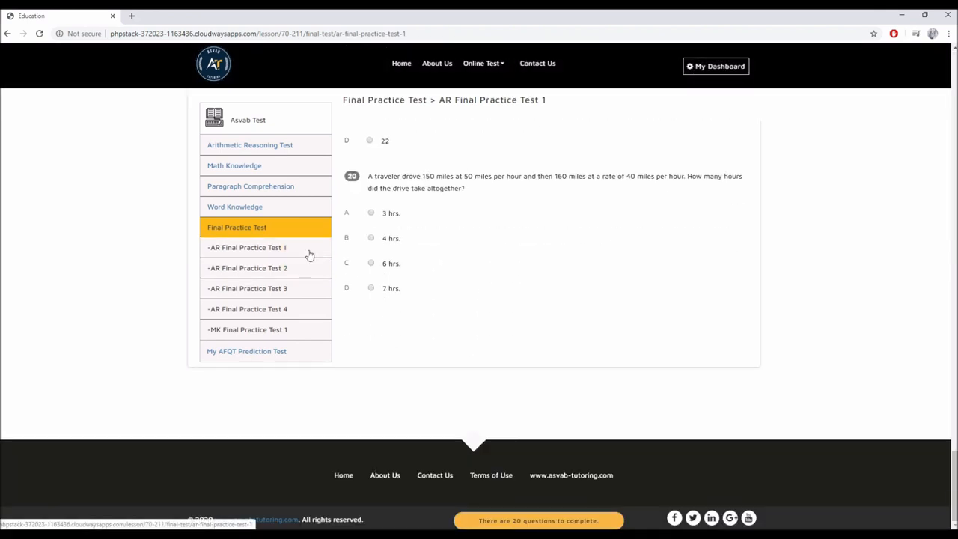
click(247, 330)
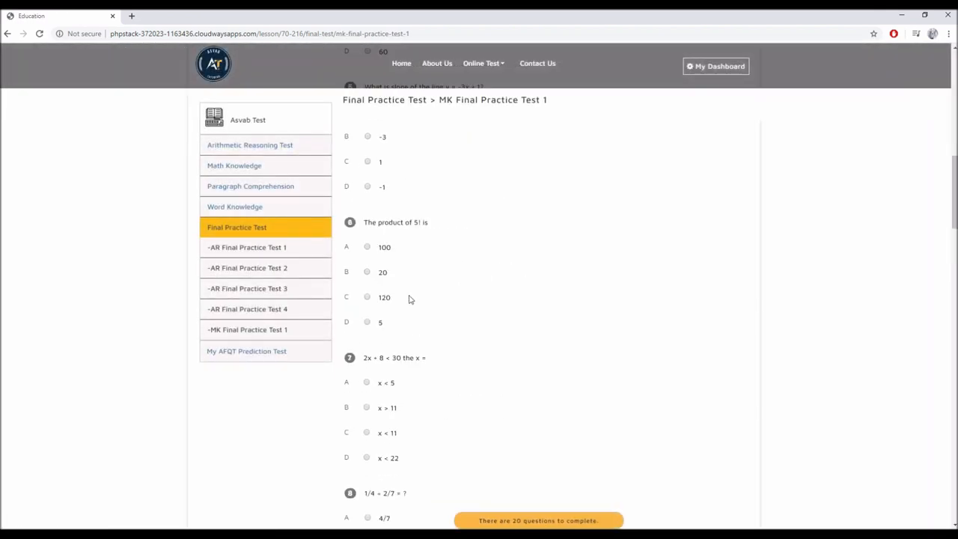
scroll(down, 3)
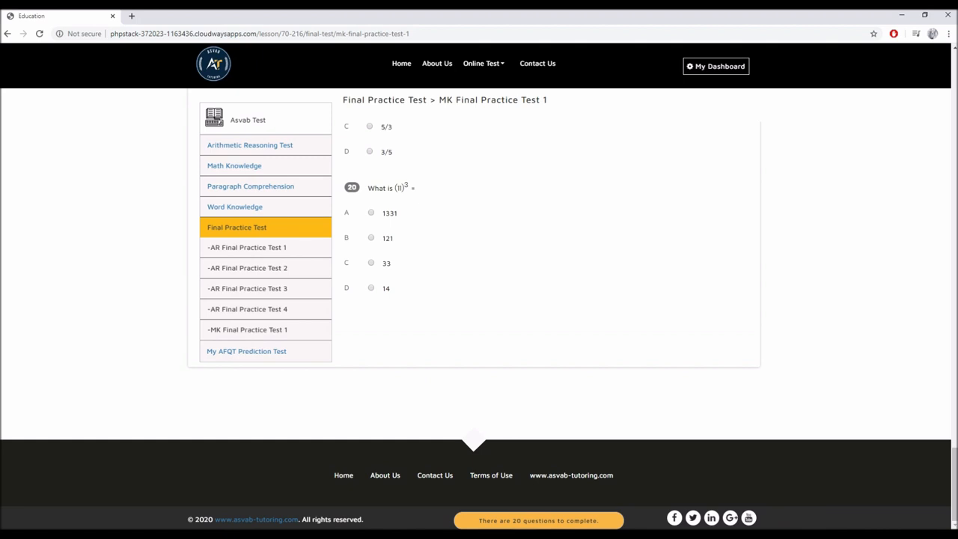
mouse_move(537, 304)
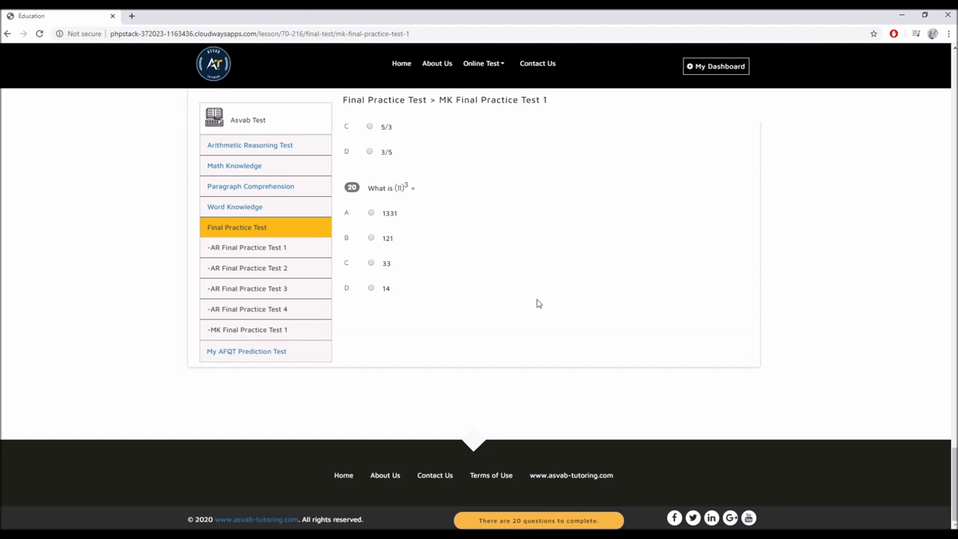
click(249, 144)
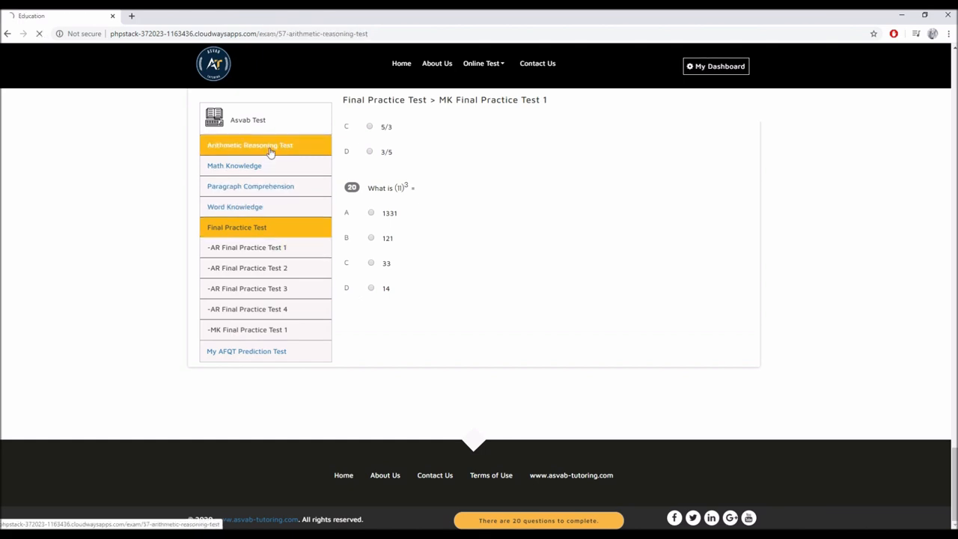
Show the Arithmetic Reasoning Test page listing Lessons 1 through 4
click(250, 143)
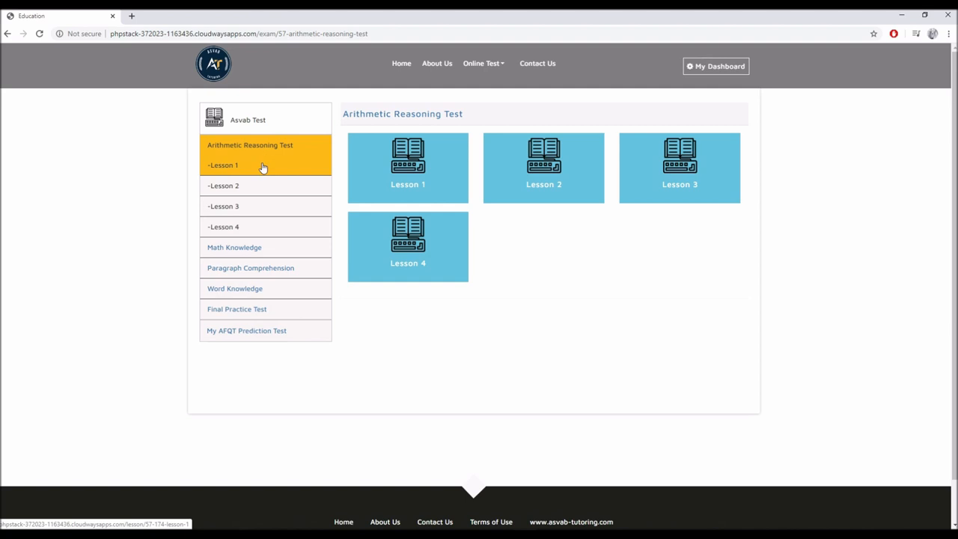
mouse_move(257, 172)
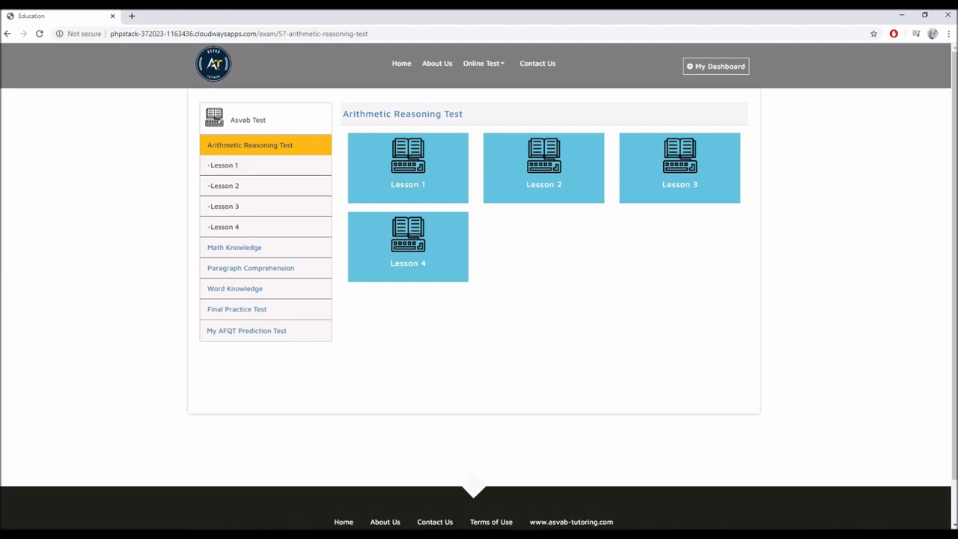
mouse_move(161, 398)
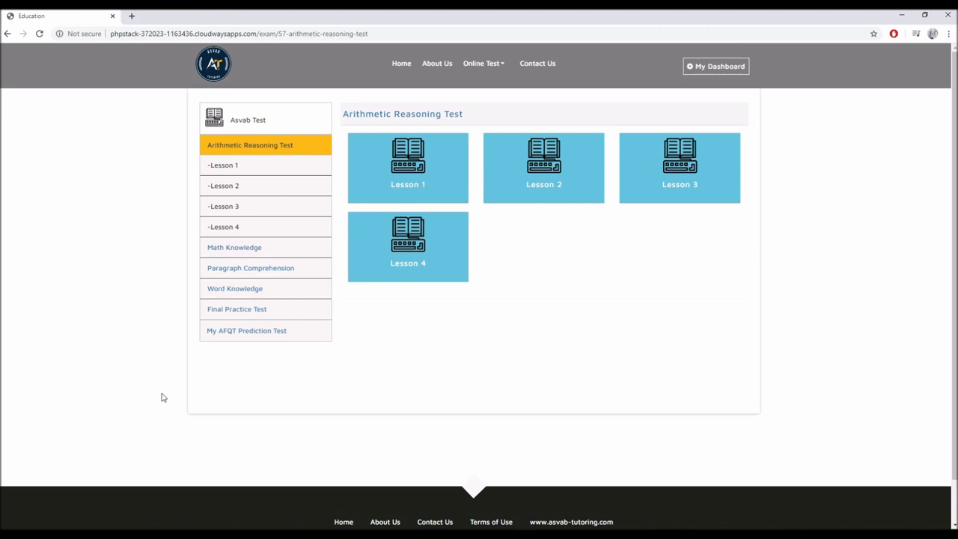
Load My AFQT Prediction Test with its 59 questions starting at Arithmetic Reasoning
click(246, 331)
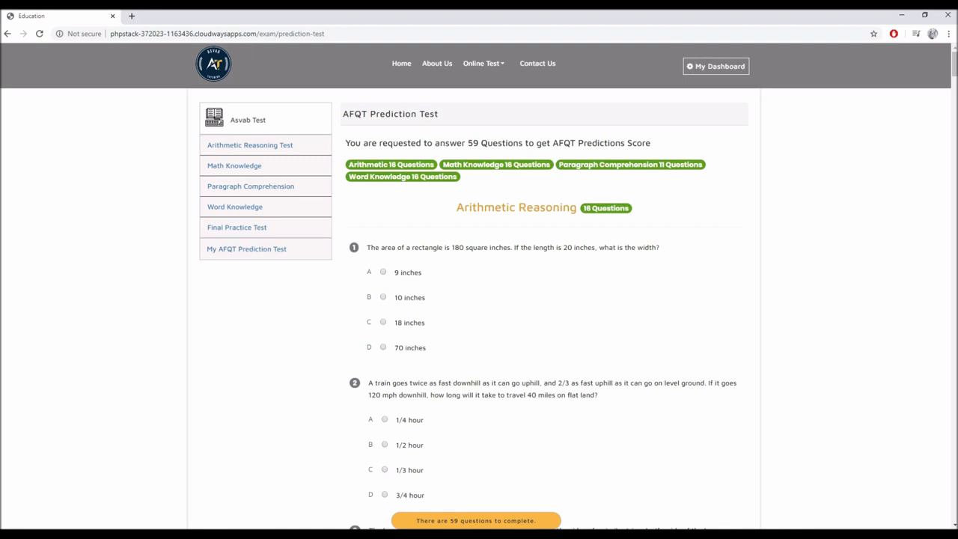
mouse_move(332, 292)
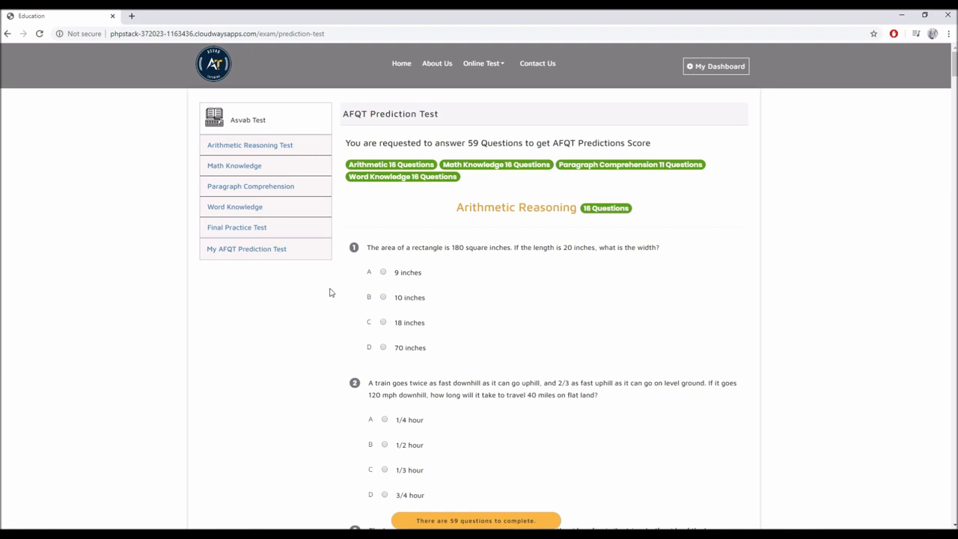
mouse_move(646, 293)
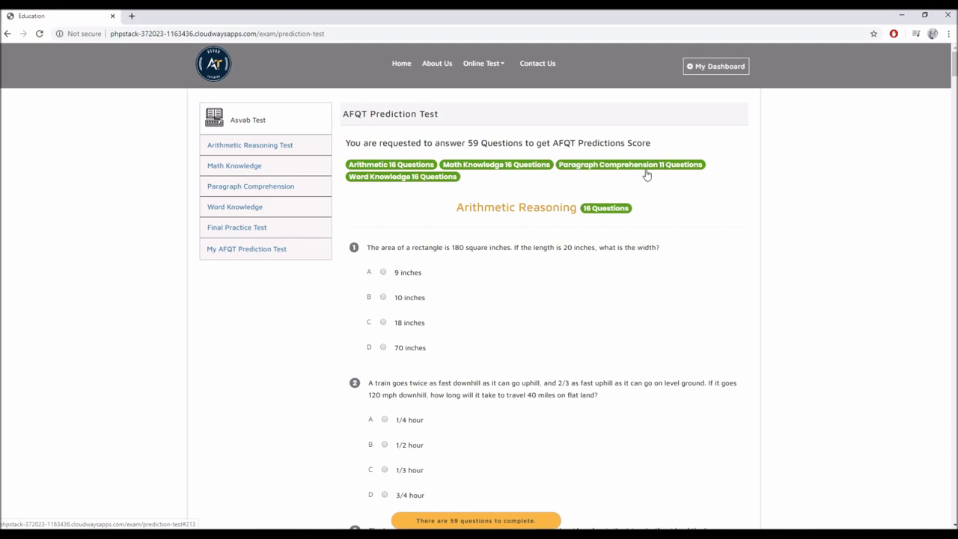
mouse_move(437, 183)
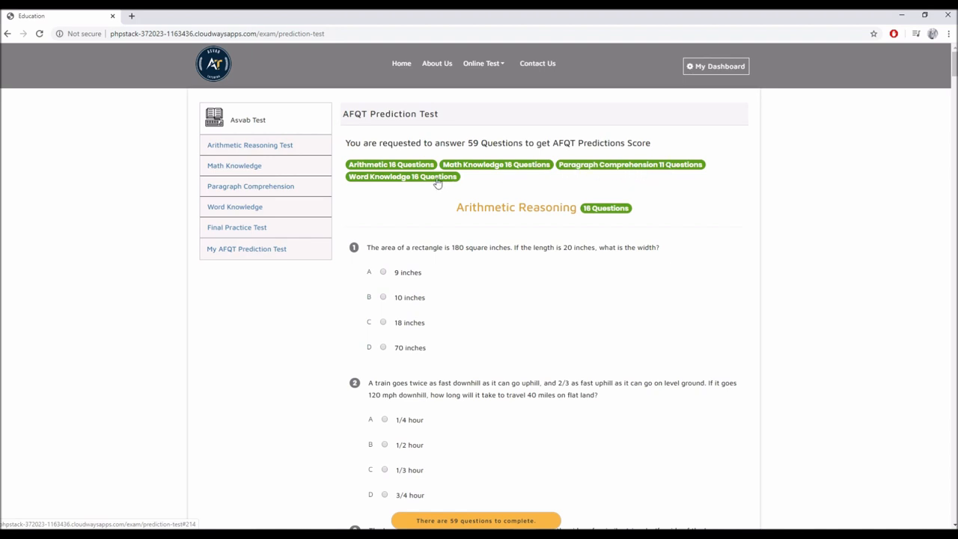
mouse_move(419, 185)
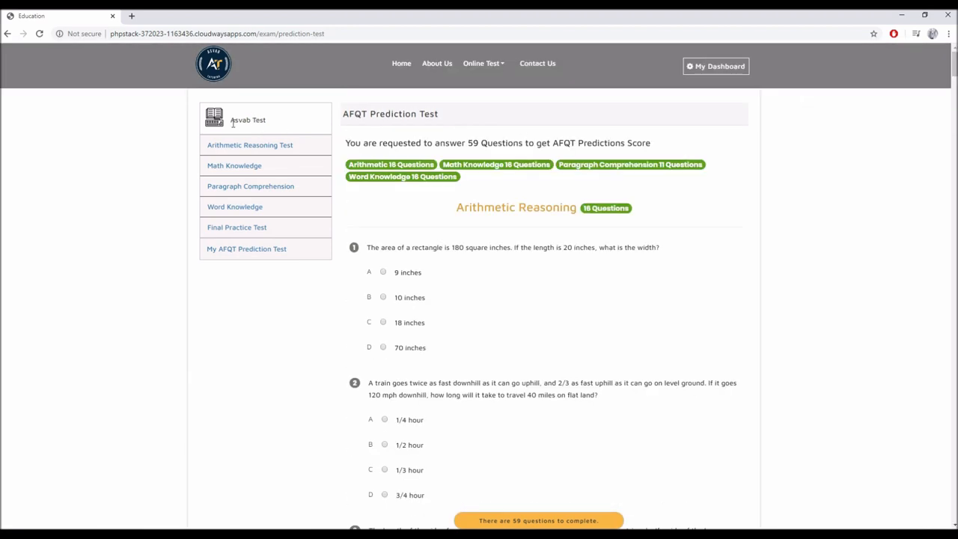
Visit the student Dashboard from the account menu, then return via My Online Exam
click(715, 66)
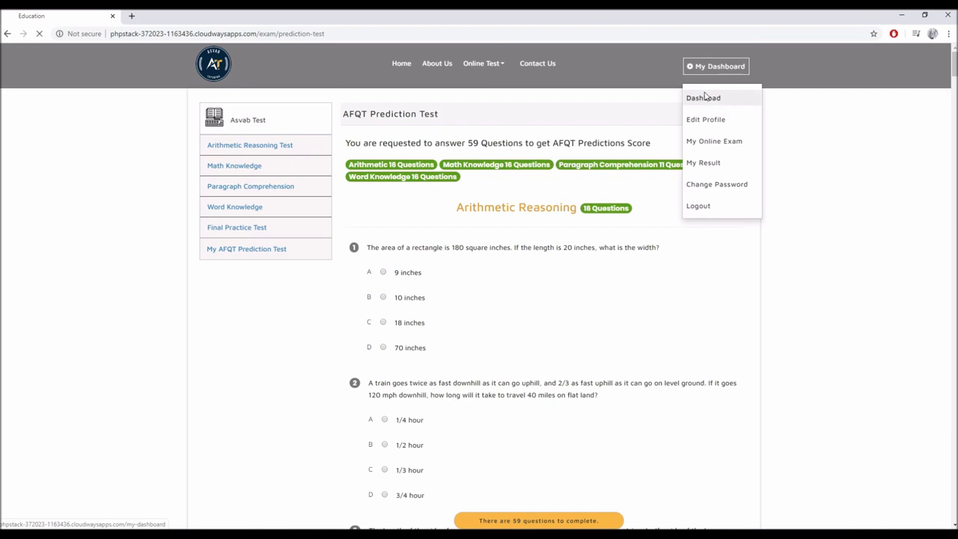
click(704, 97)
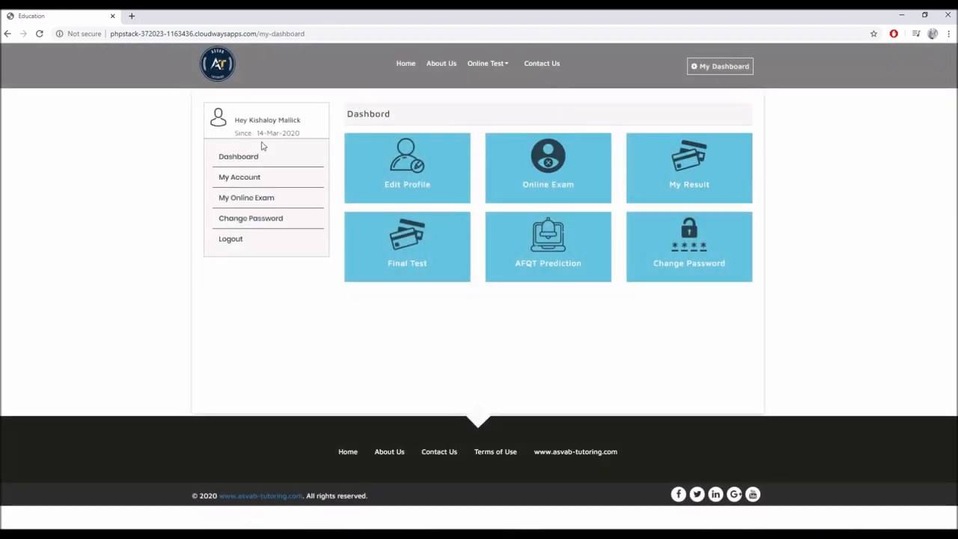
click(548, 168)
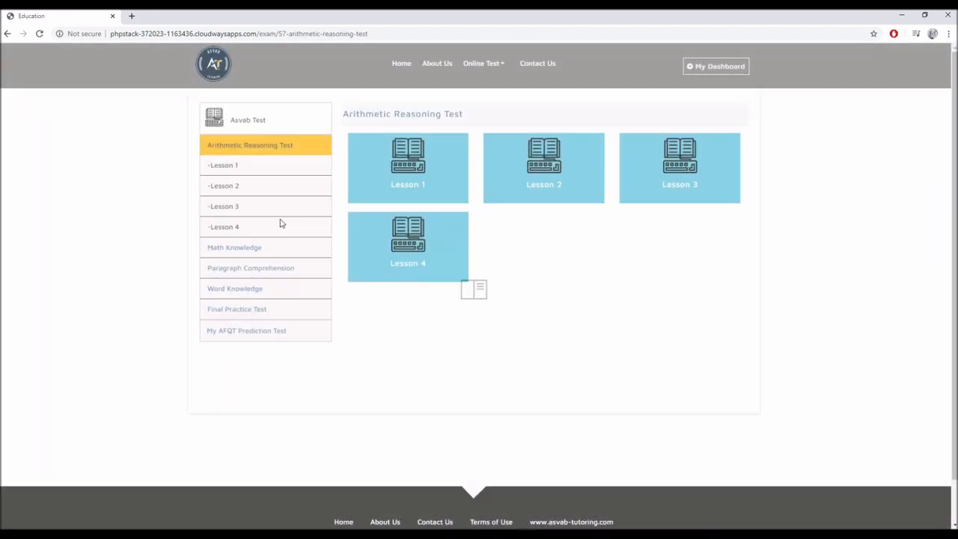